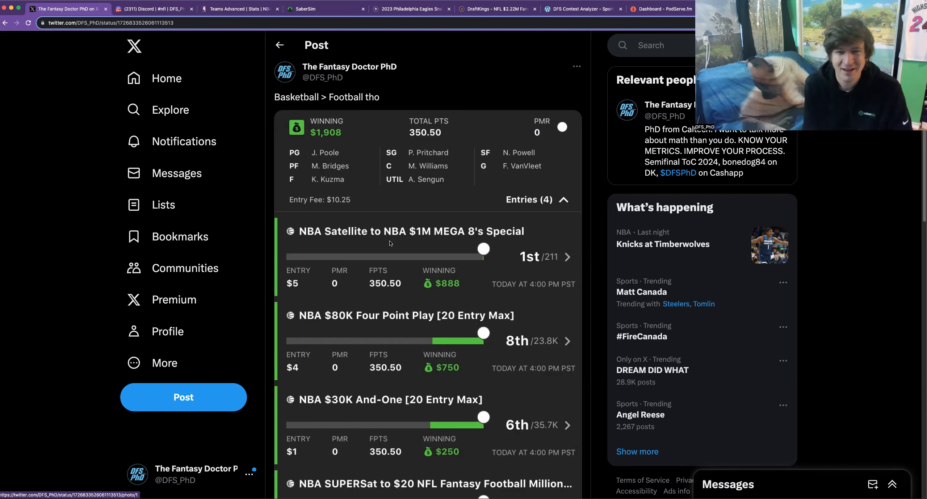
mouse_move(420, 252)
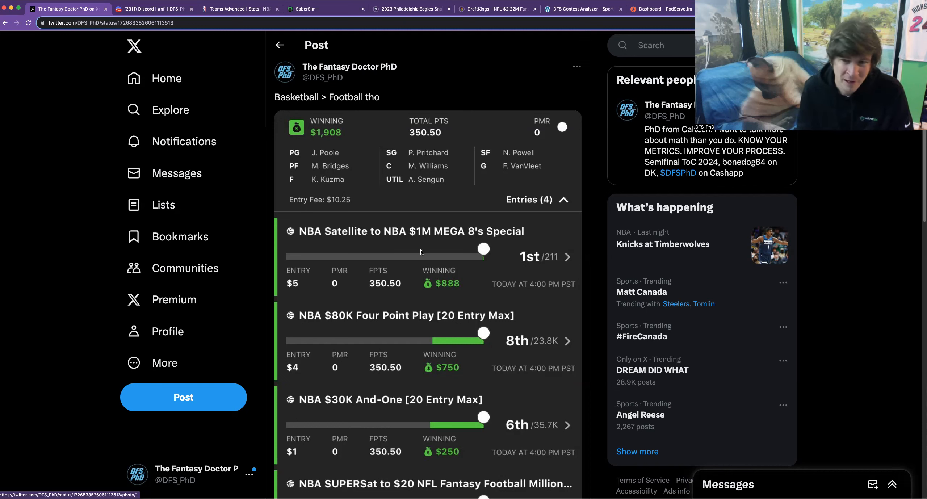
mouse_move(443, 197)
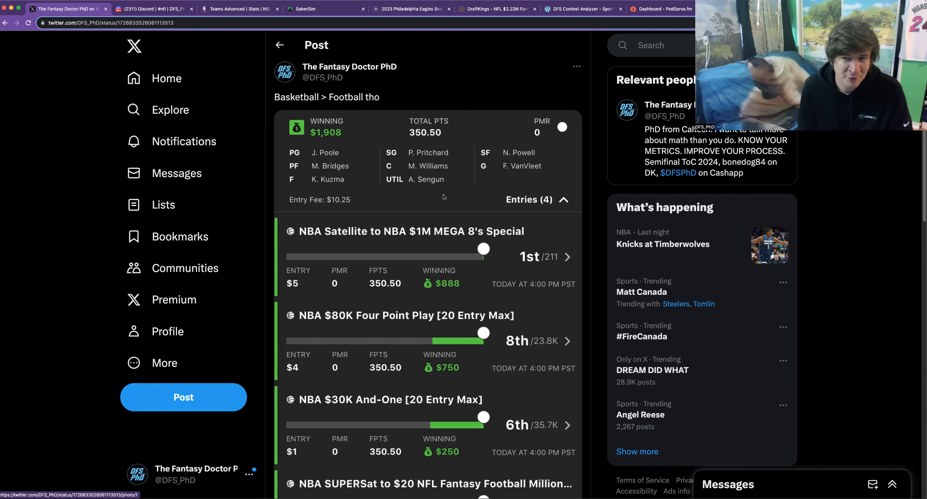
mouse_move(530, 170)
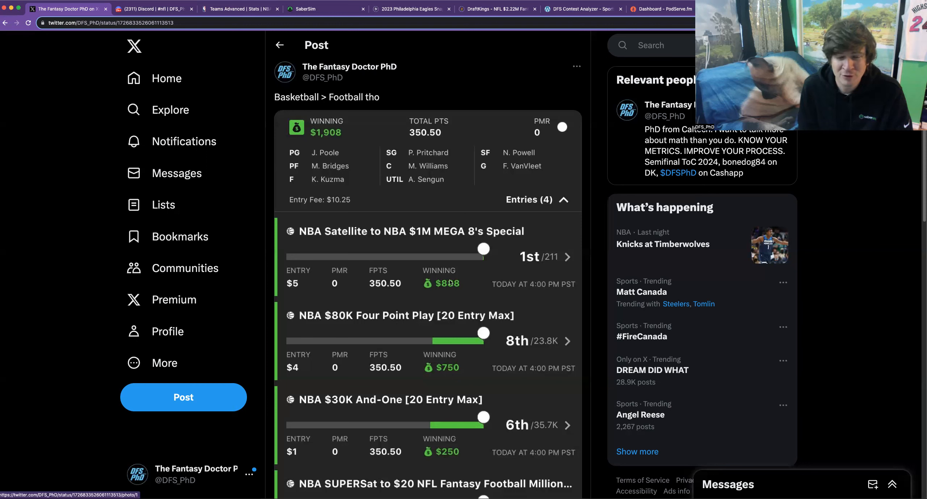
mouse_move(469, 288)
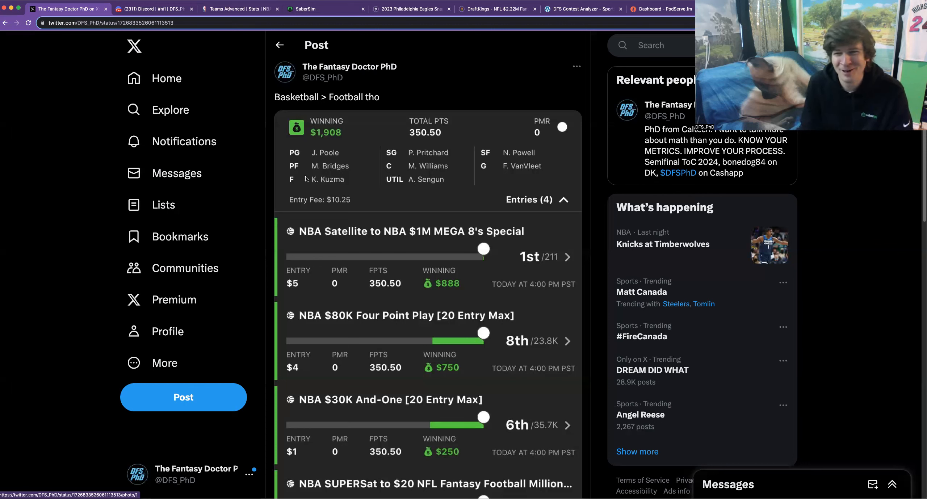
mouse_move(349, 188)
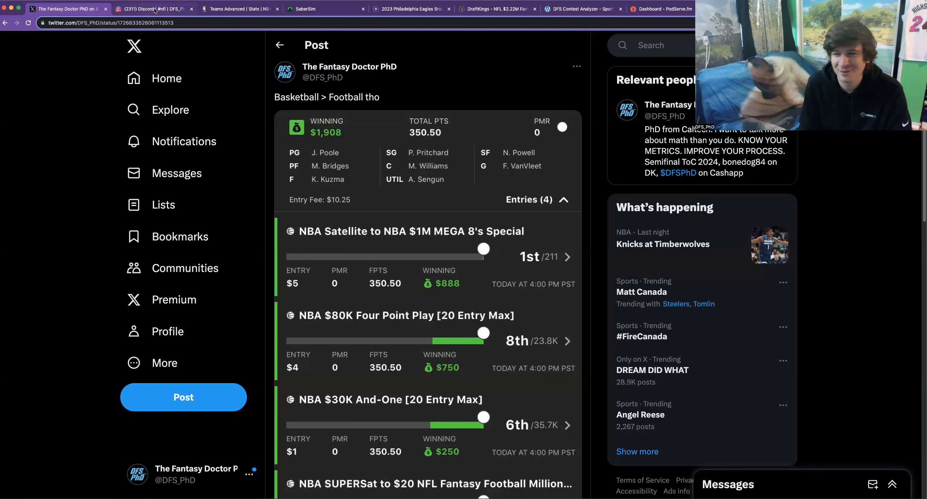
mouse_move(154, 8)
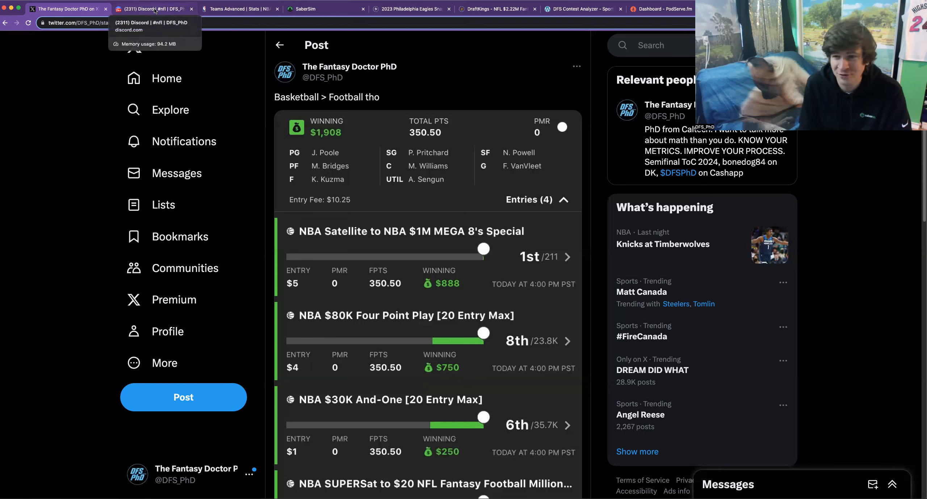
- Switch to Discord to view a satellite ticket win post in the DFS_PhD #nfl channel
click(155, 8)
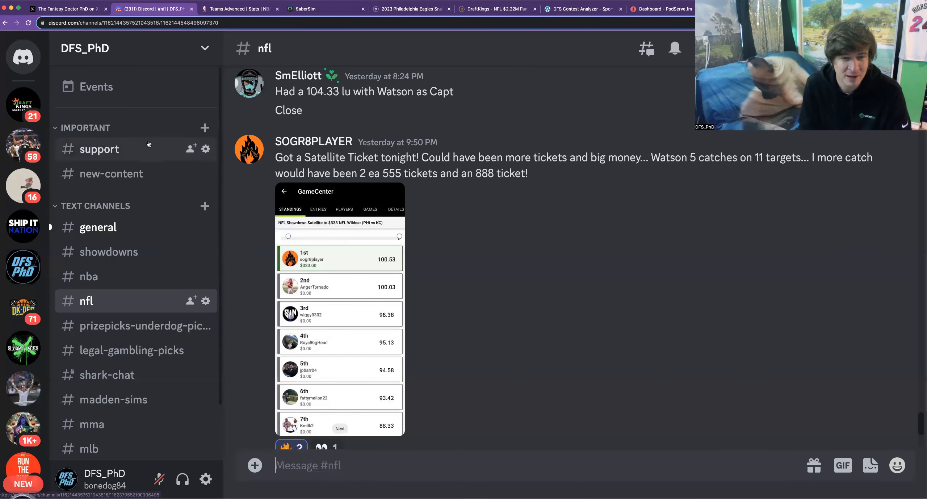
mouse_move(351, 270)
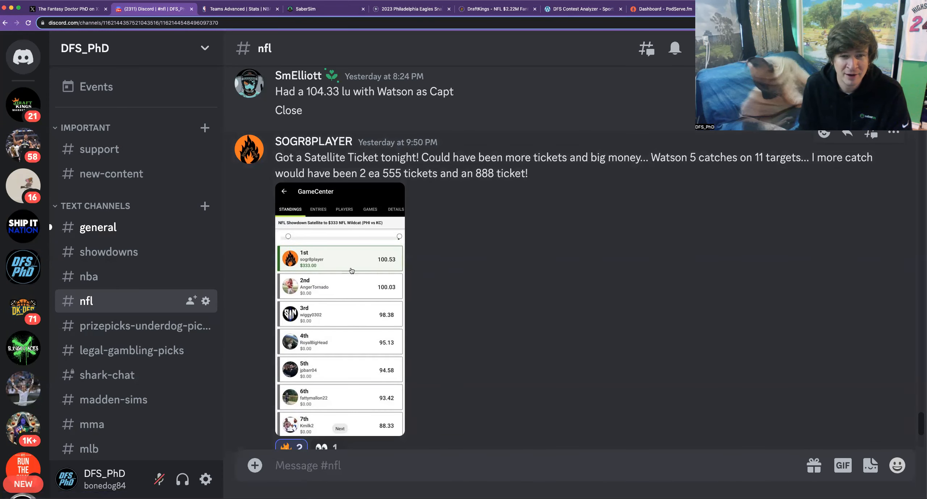
mouse_move(430, 267)
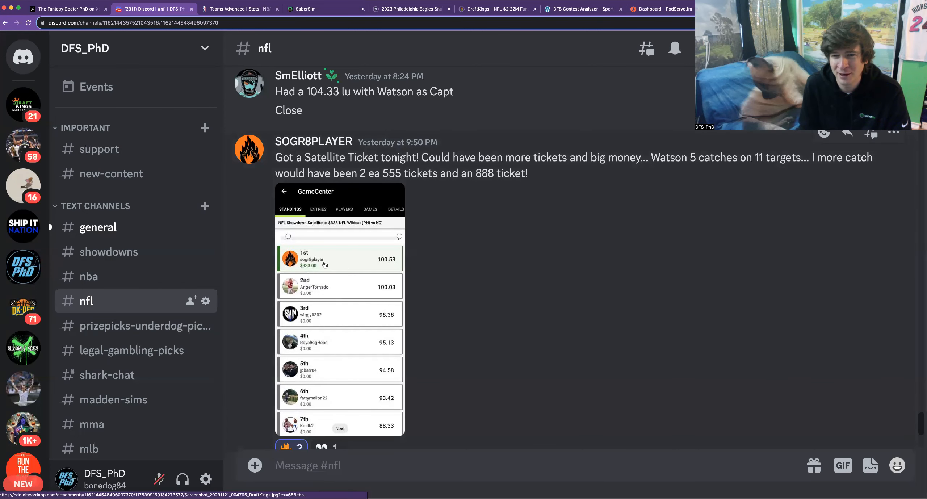
mouse_move(452, 229)
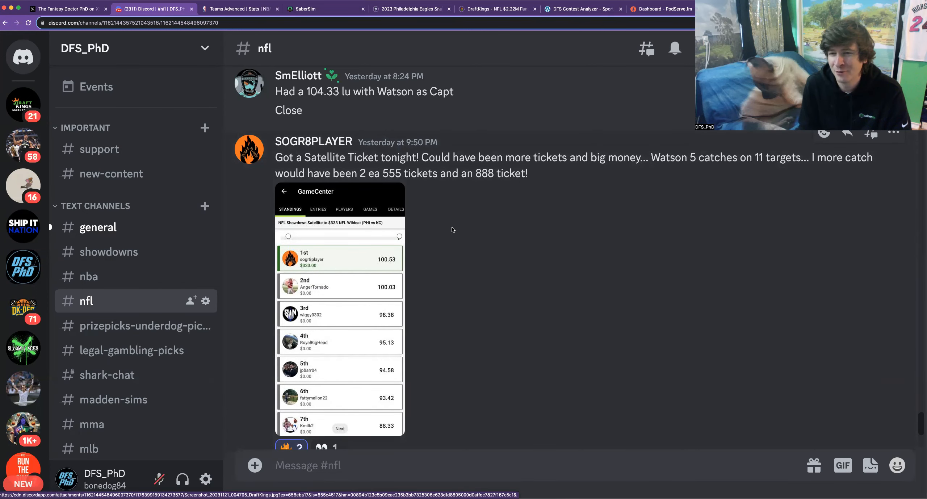
mouse_move(375, 294)
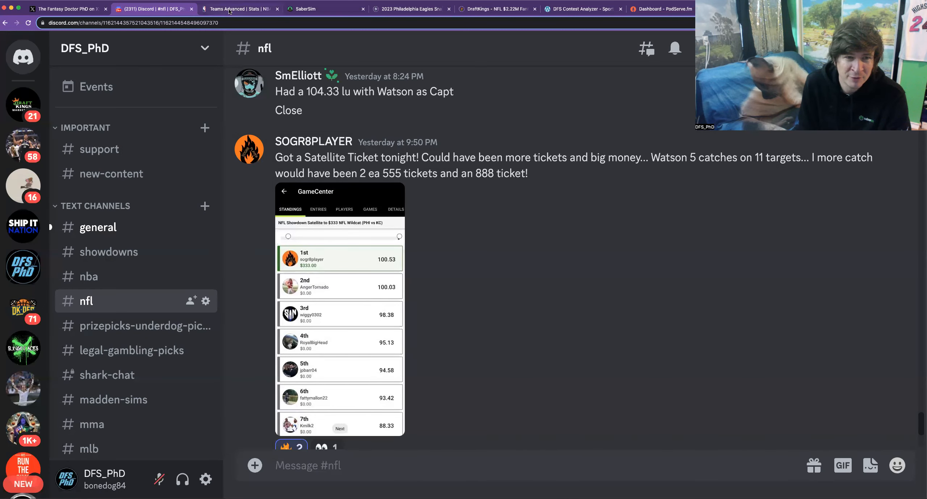
mouse_move(239, 9)
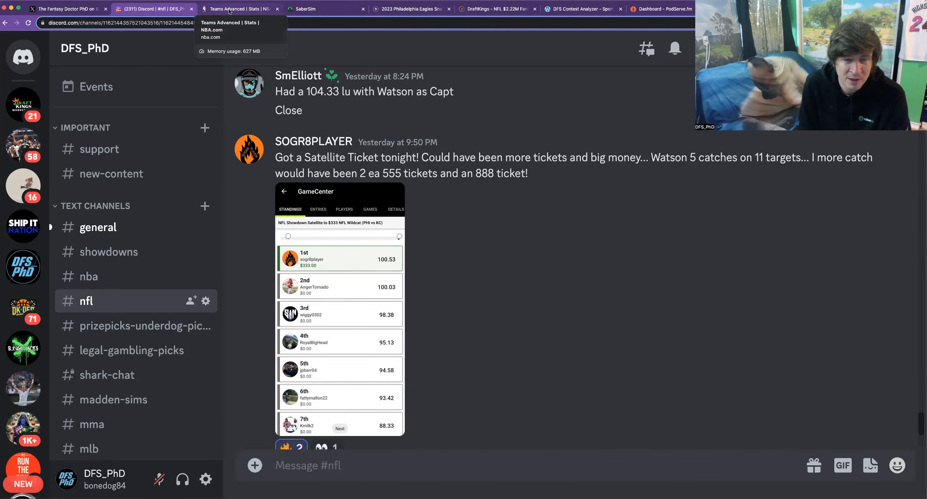
- Switch to NBA.com Teams Advanced stats and scroll to the top of the pace rankings
click(237, 9)
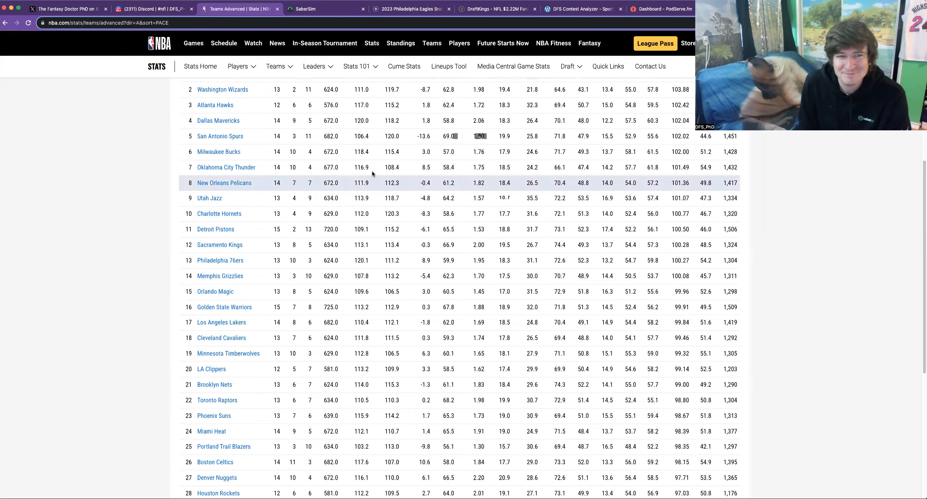
scroll(up, 3)
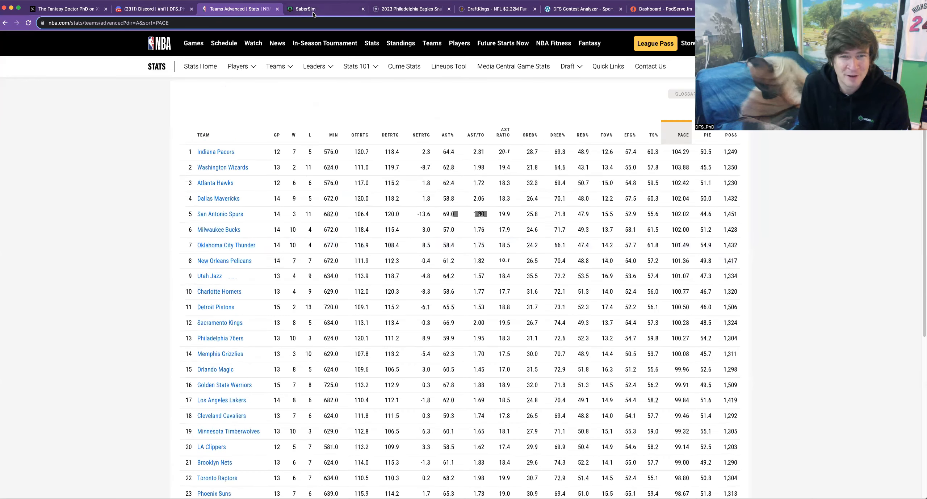
mouse_move(324, 9)
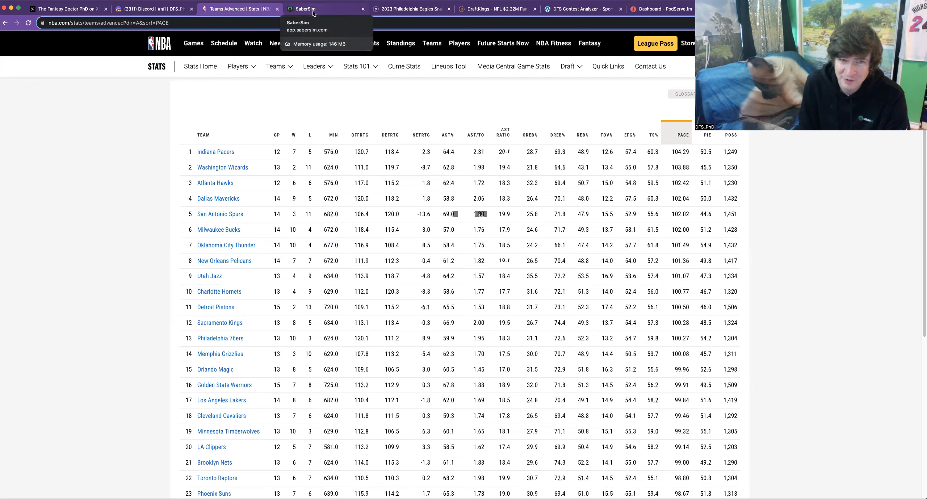
- Show SaberSim team stack projections, cross-checking NBA.com team pace before returning
click(323, 8)
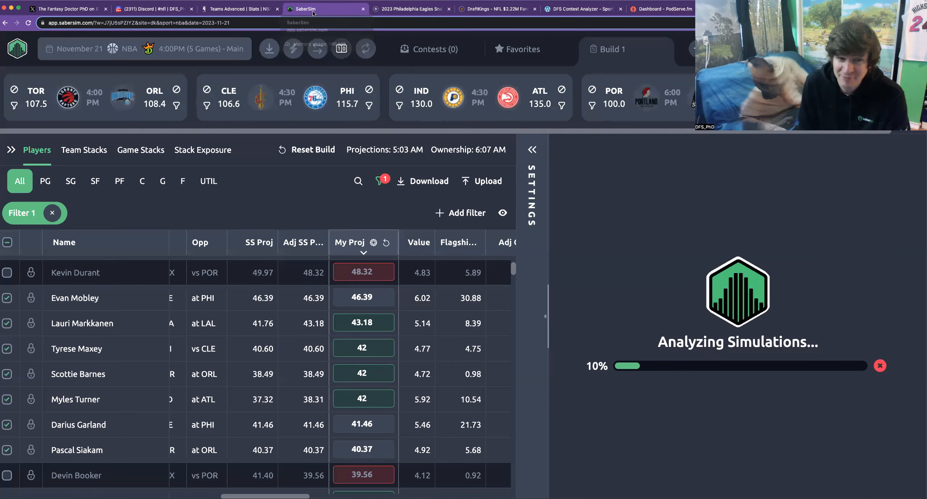
click(84, 149)
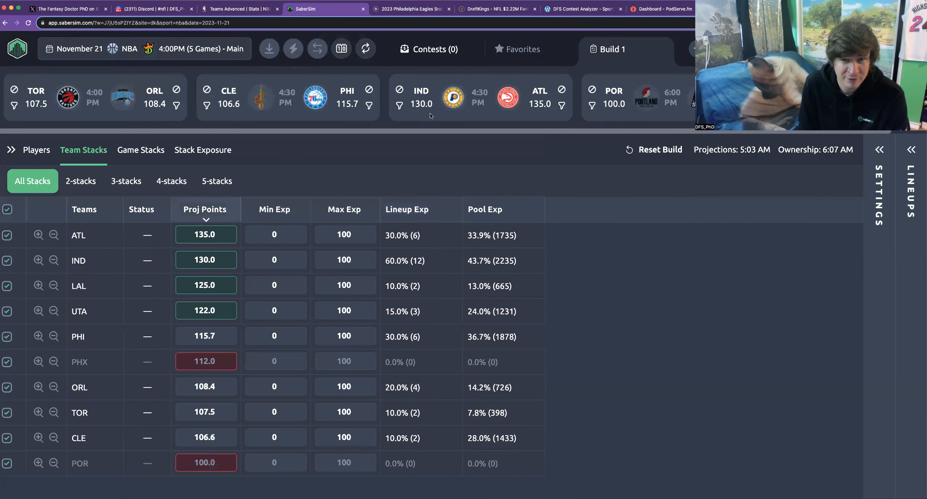
click(239, 8)
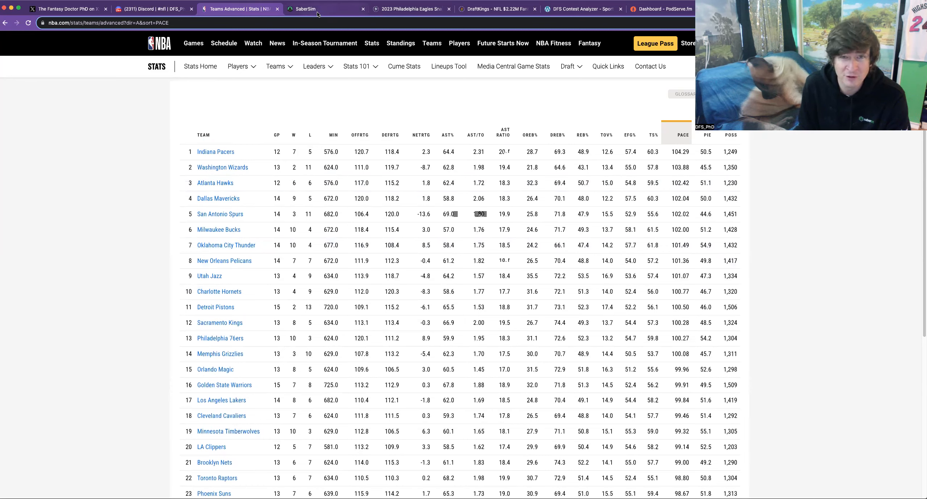
mouse_move(323, 9)
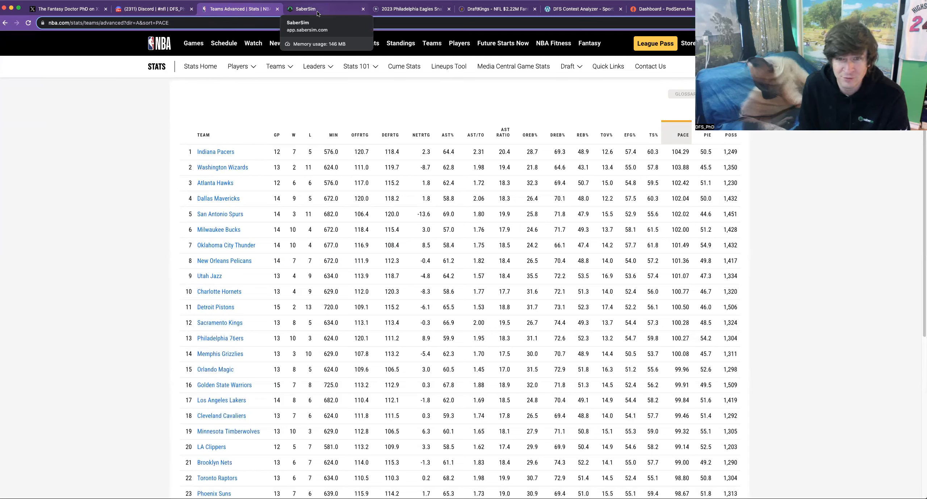
click(322, 9)
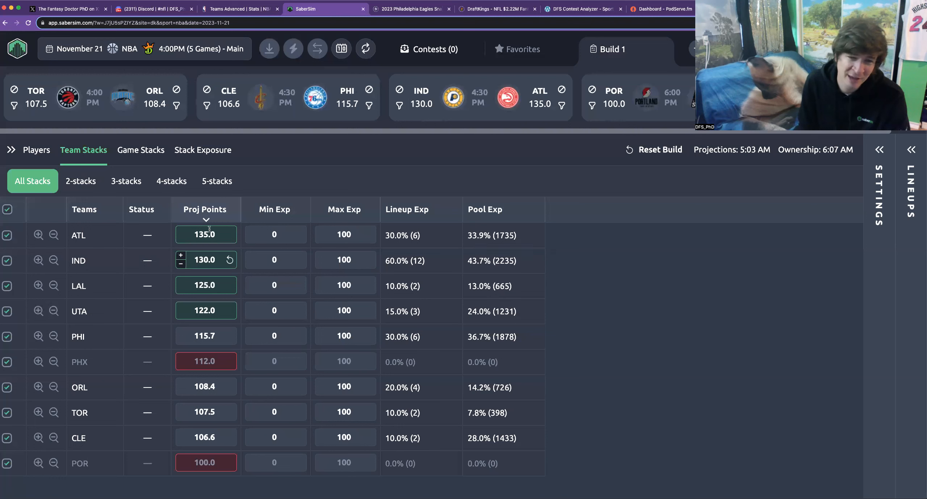
mouse_move(372, 148)
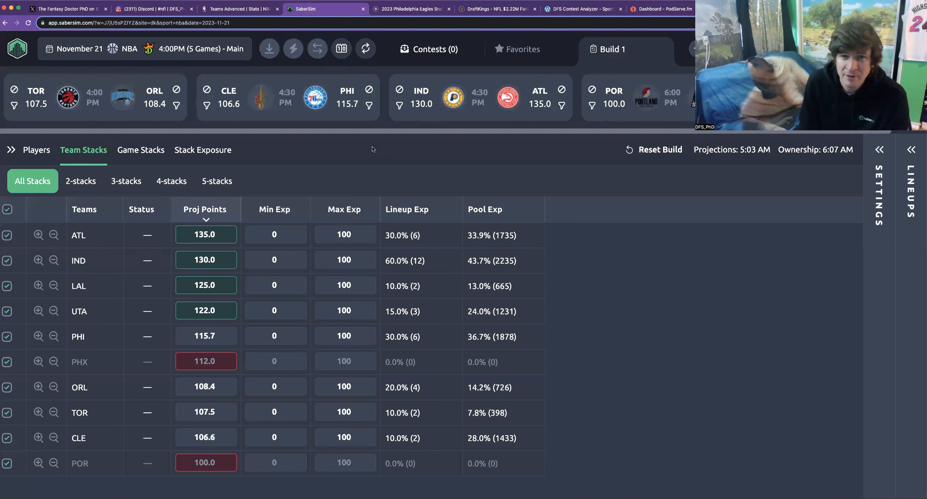
mouse_move(591, 140)
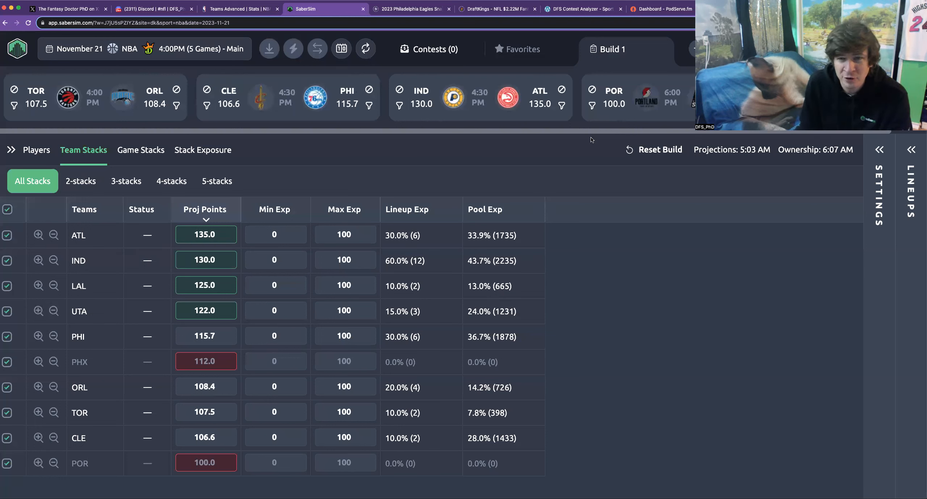
mouse_move(796, 141)
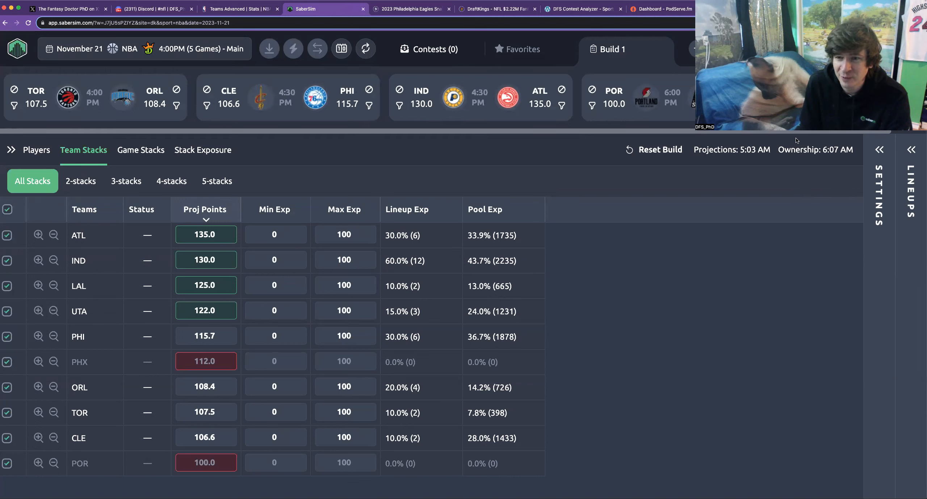
mouse_move(728, 173)
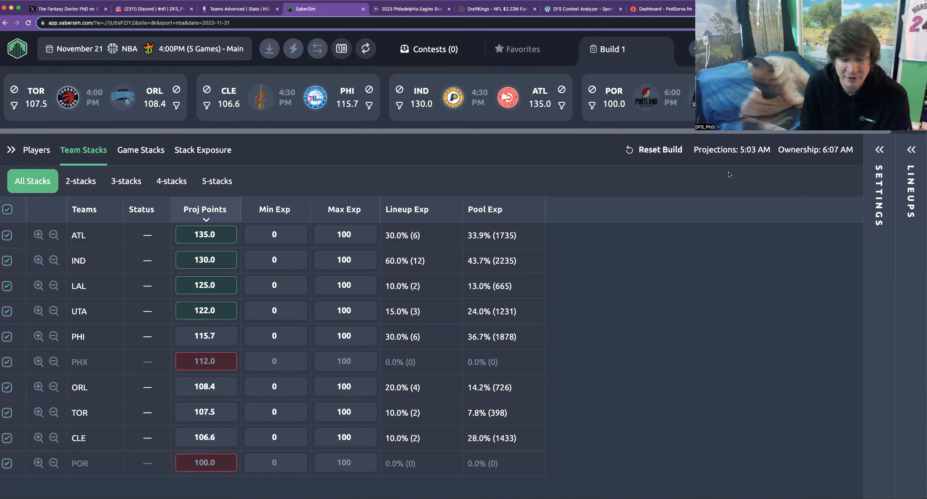
mouse_move(688, 104)
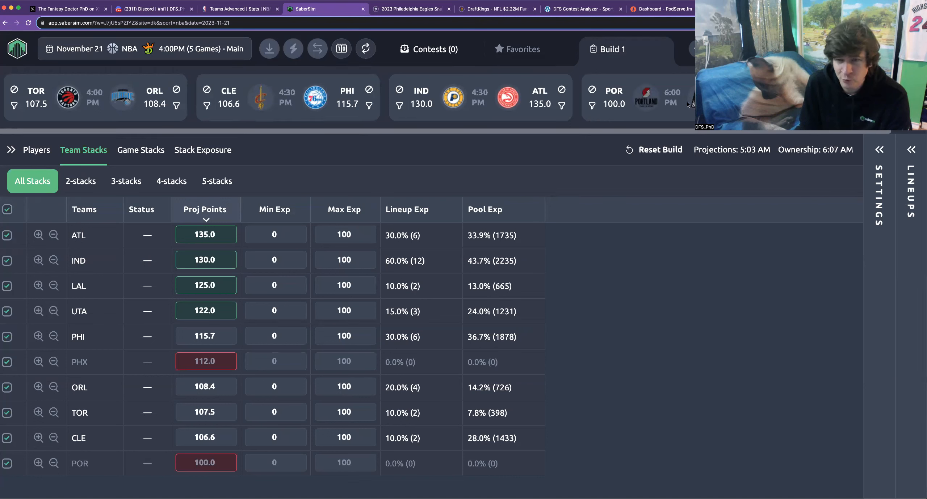
mouse_move(671, 115)
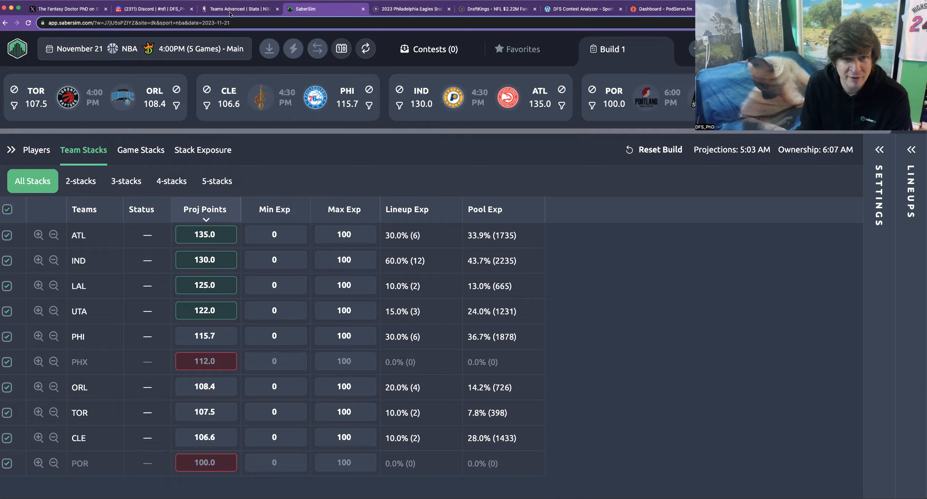
click(236, 9)
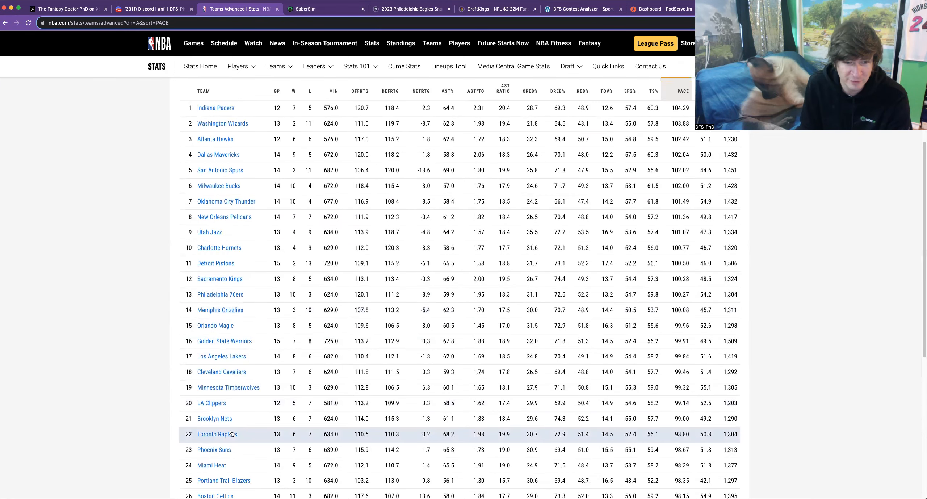
scroll(down, 3)
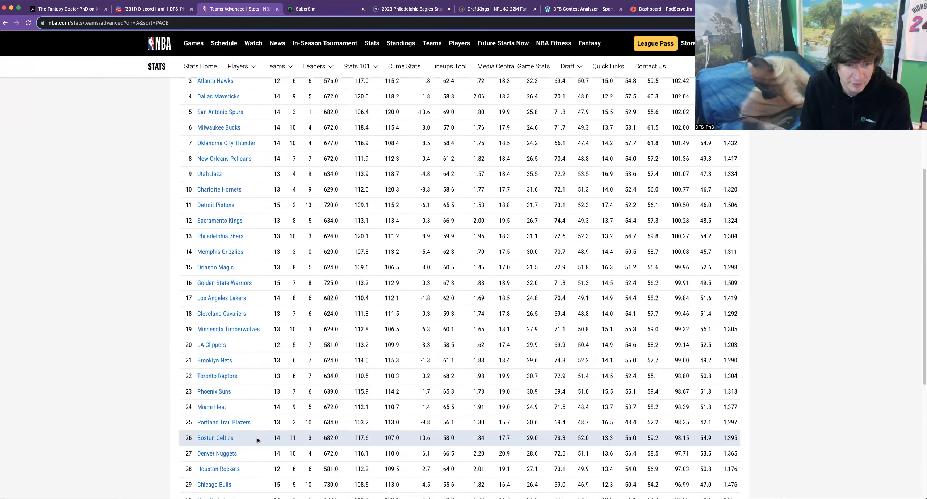
scroll(down, 3)
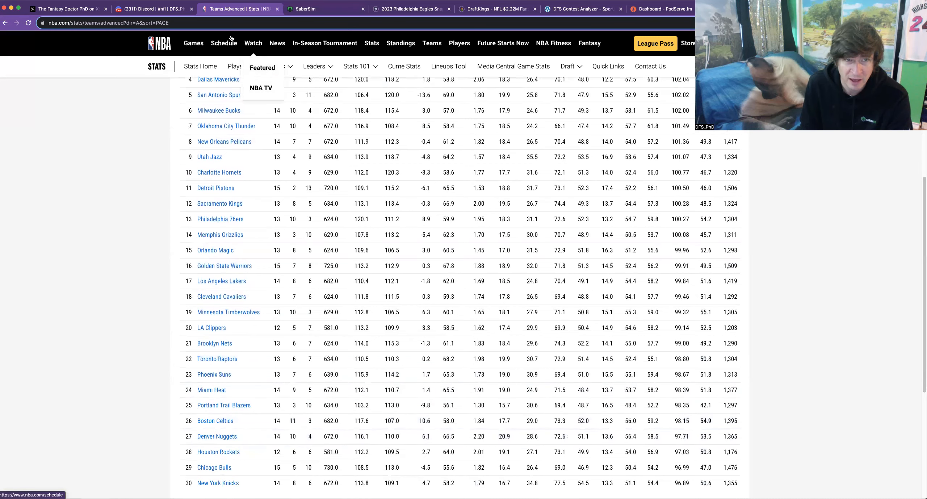
click(325, 8)
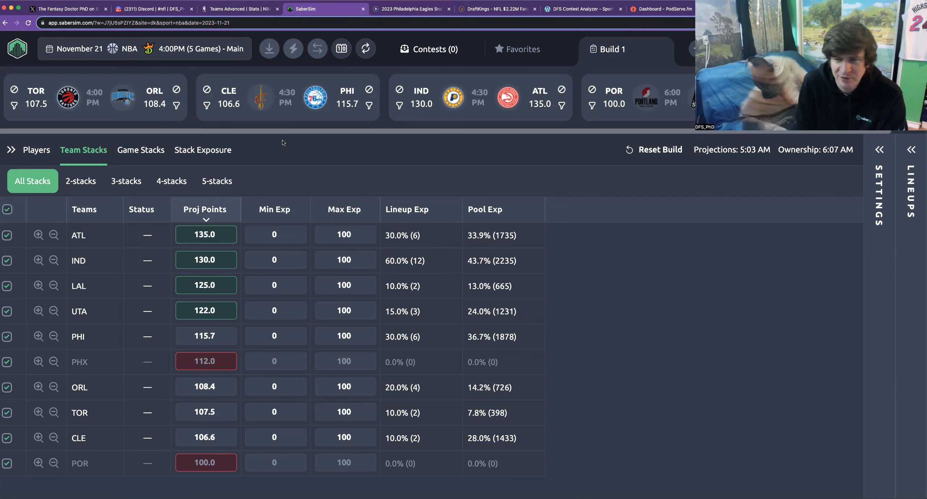
- Sort players by My Proj and Exposure, then cap George, Brown and Mobley at 70
click(36, 150)
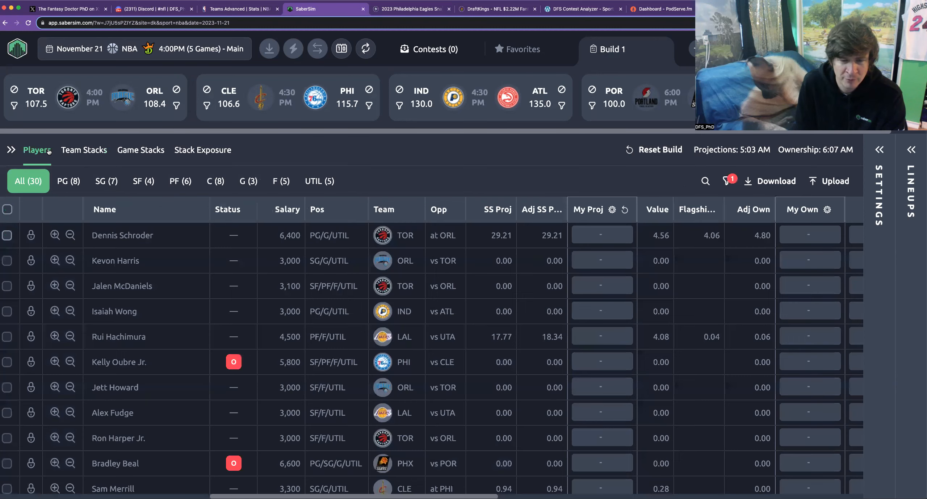
click(588, 209)
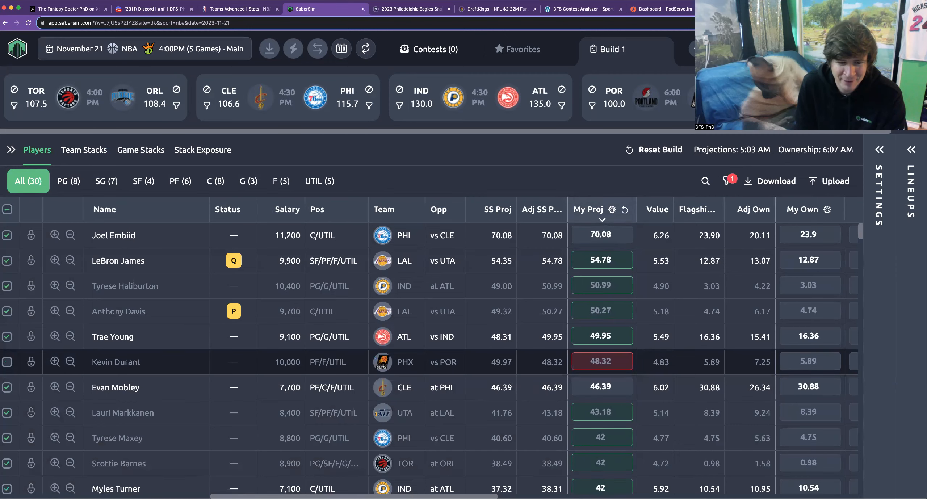
scroll(right, 3)
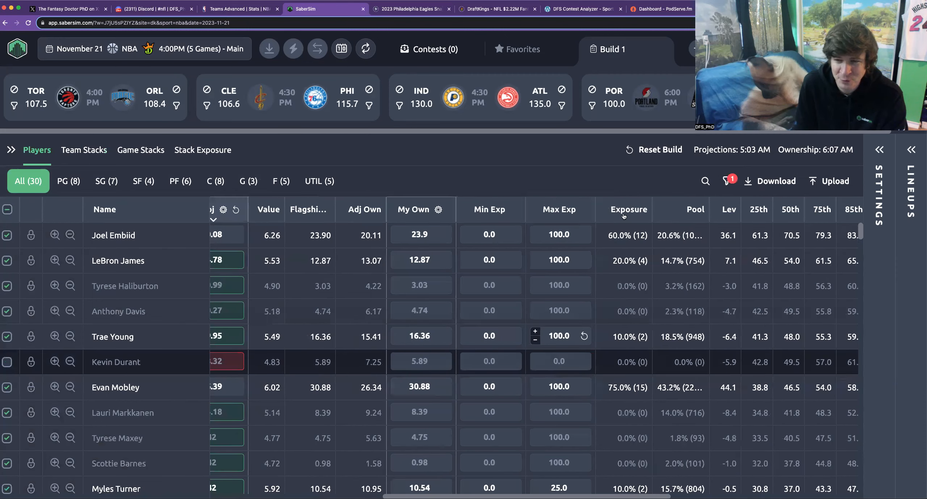
click(629, 209)
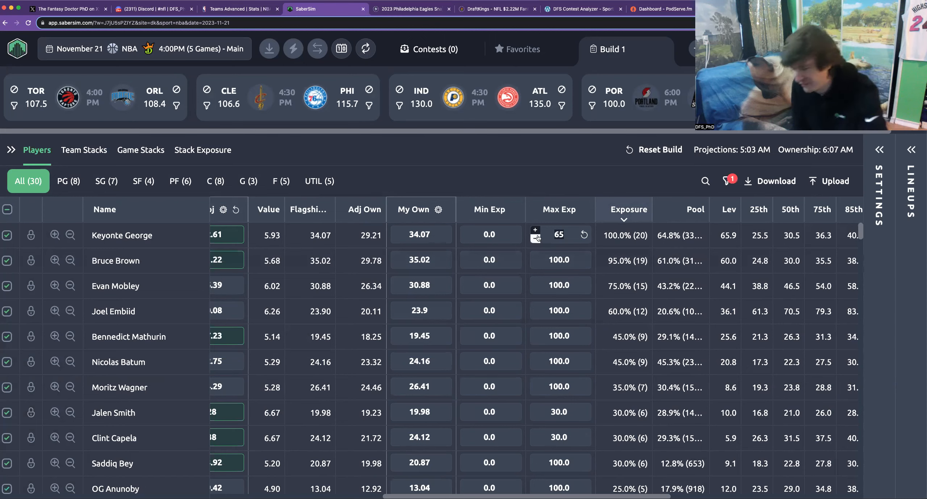
click(535, 230)
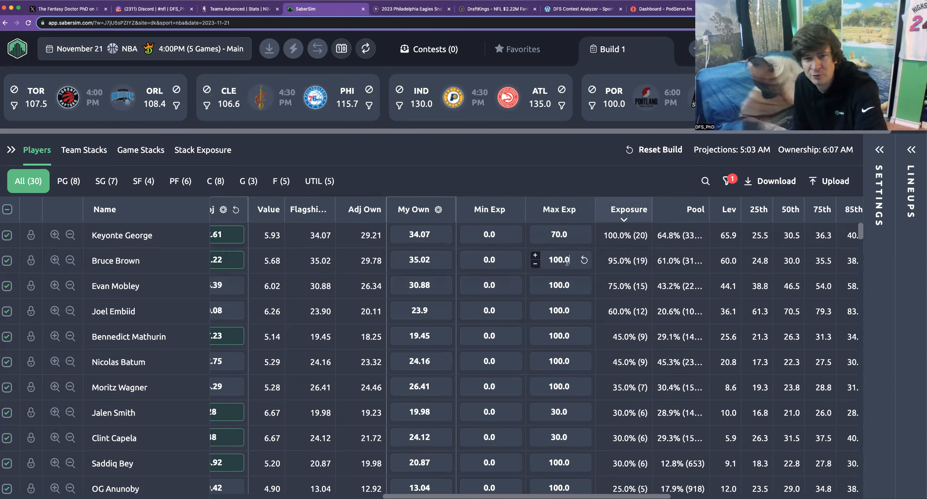
click(535, 263)
text(70)
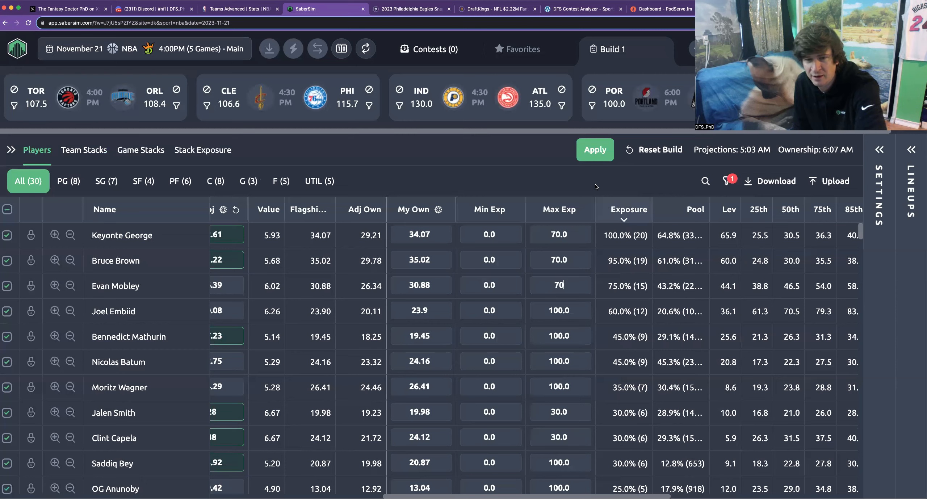
click(594, 149)
text(batum)
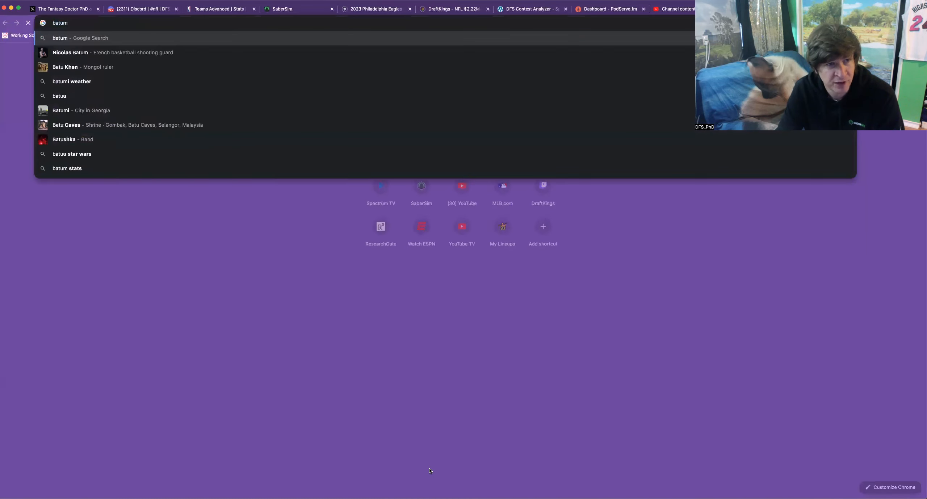
- Look up Nicolas Batum's recent stats on Google, then go back to SaberSim
click(66, 168)
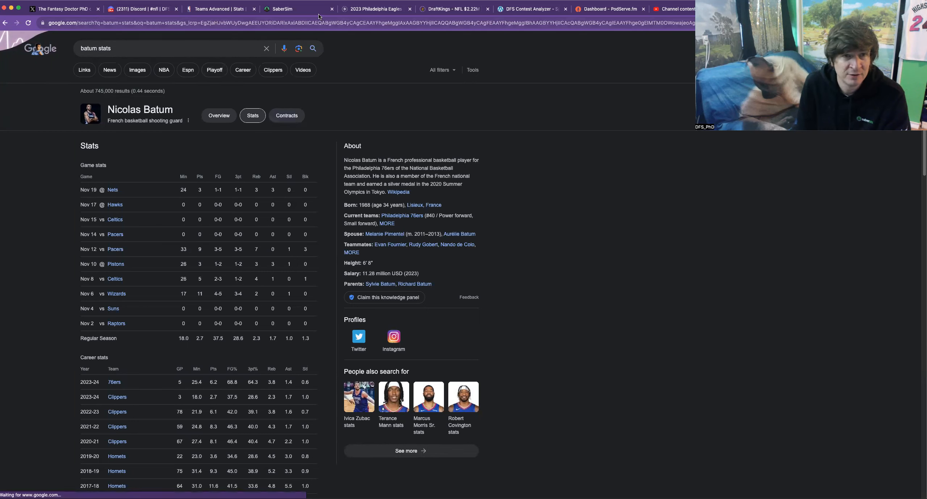
click(298, 9)
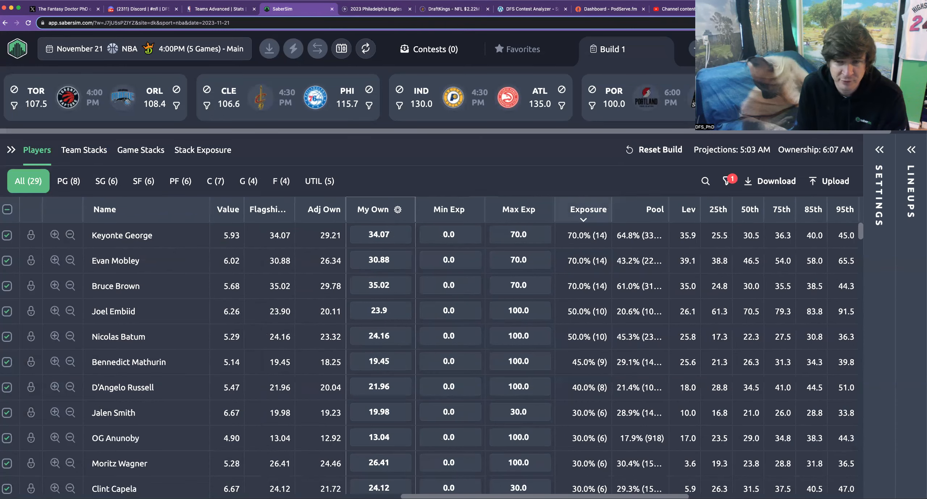
- Exclude Nicolas Batum from the player pool and apply the change
scroll(right, 3)
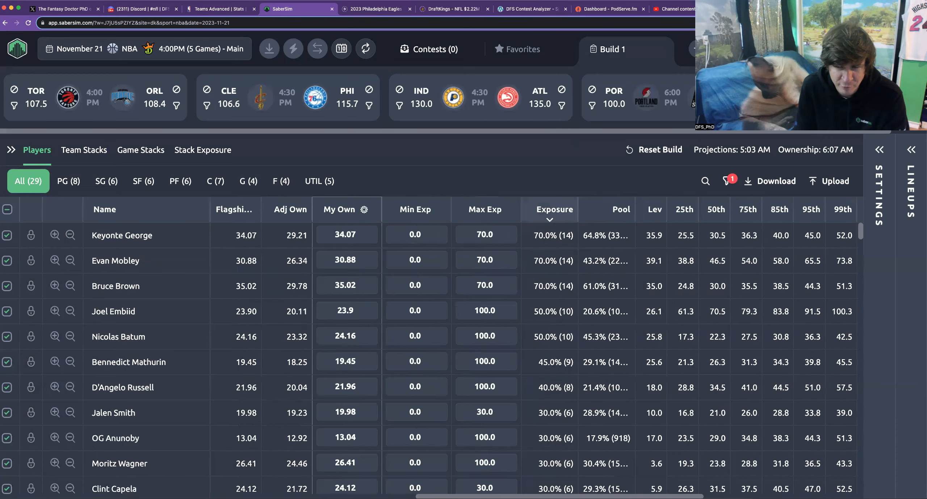
scroll(right, 3)
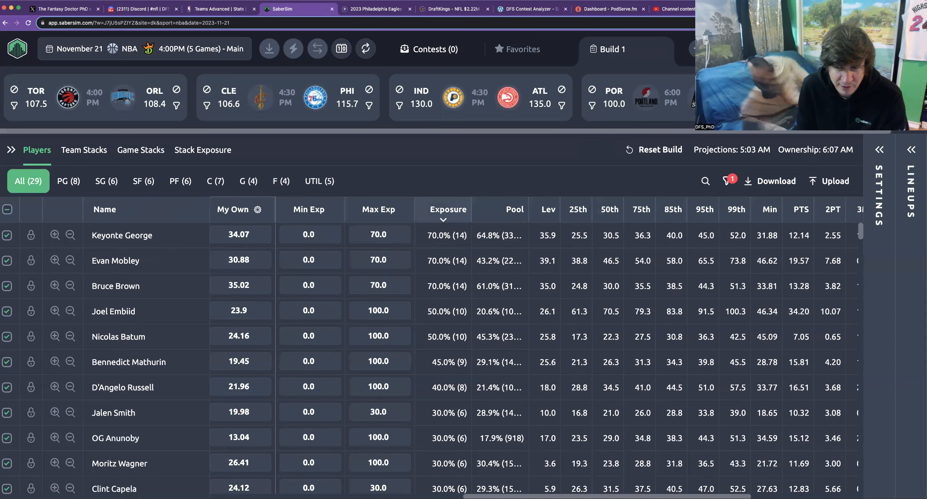
scroll(right, 3)
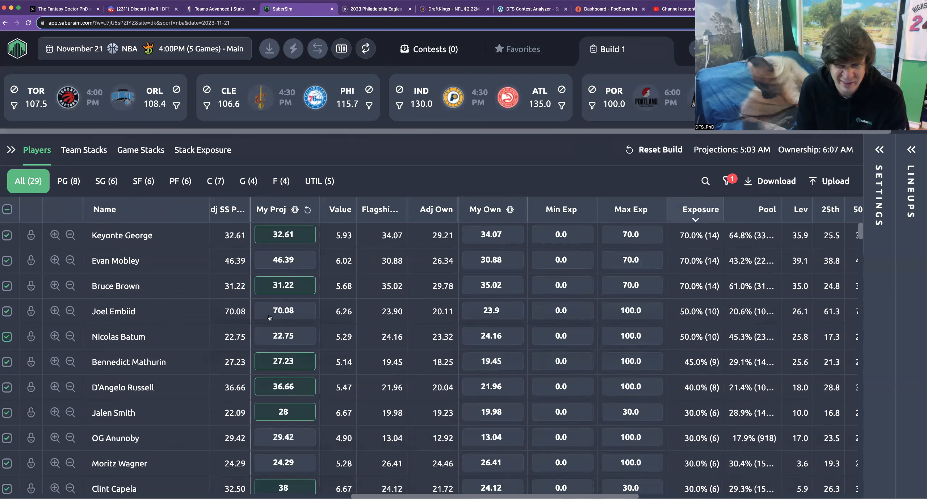
click(7, 336)
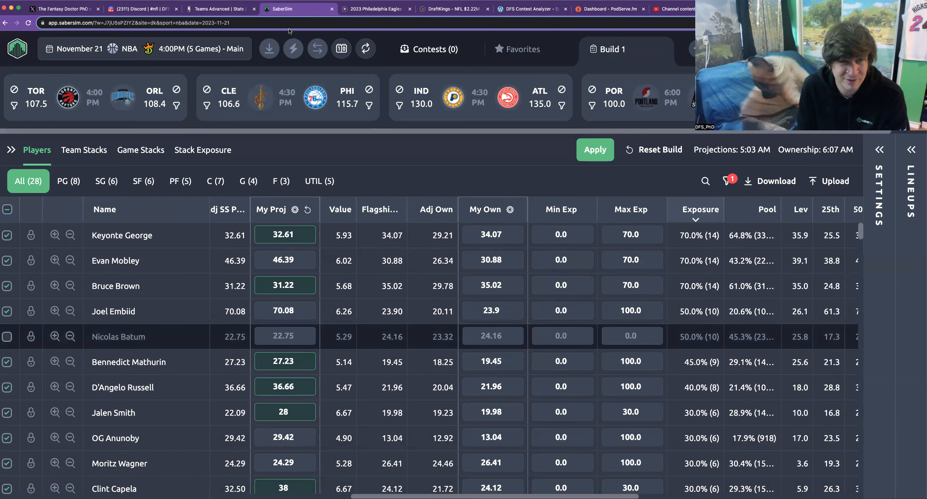
mouse_move(461, 267)
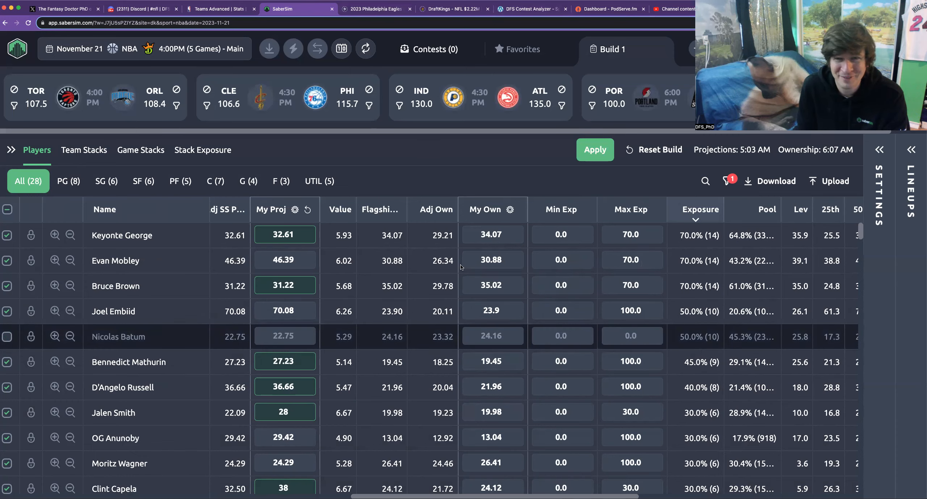
click(595, 150)
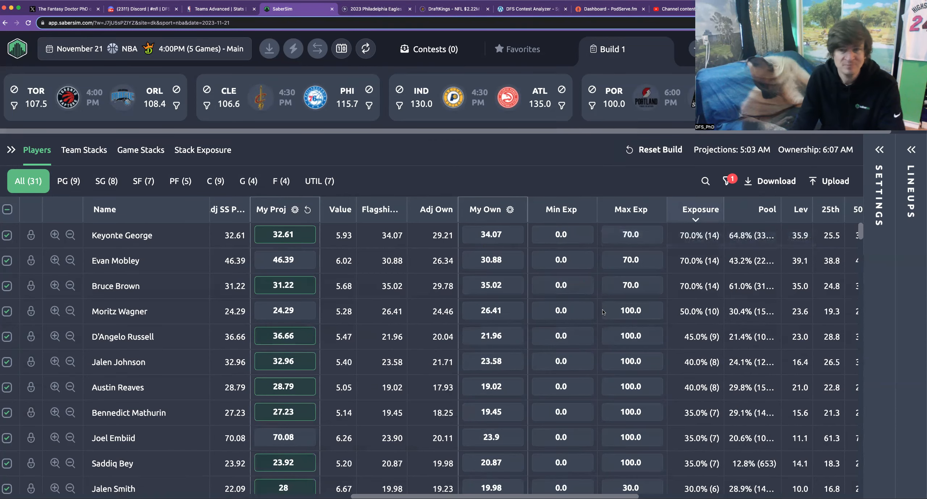
mouse_move(681, 345)
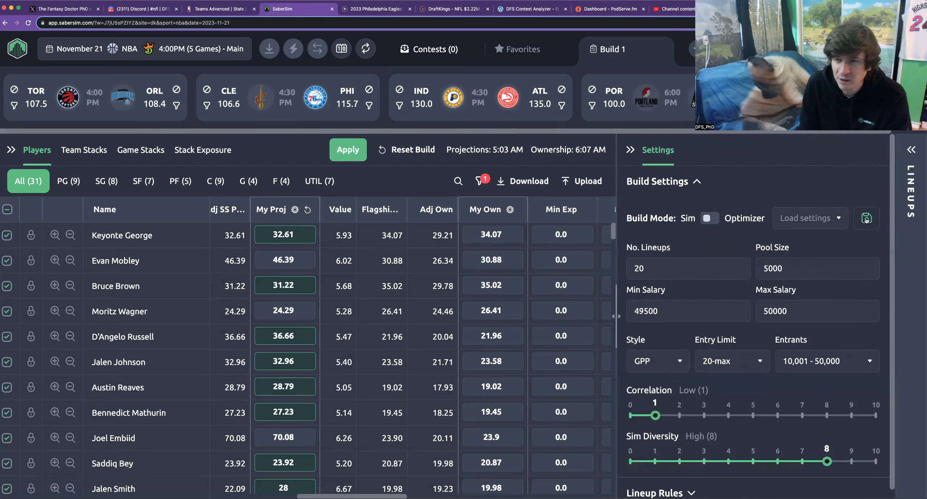
- Review the lineup rule groups, including 'Capela foul trouble' and 'Poeltl or Precious close'
click(656, 181)
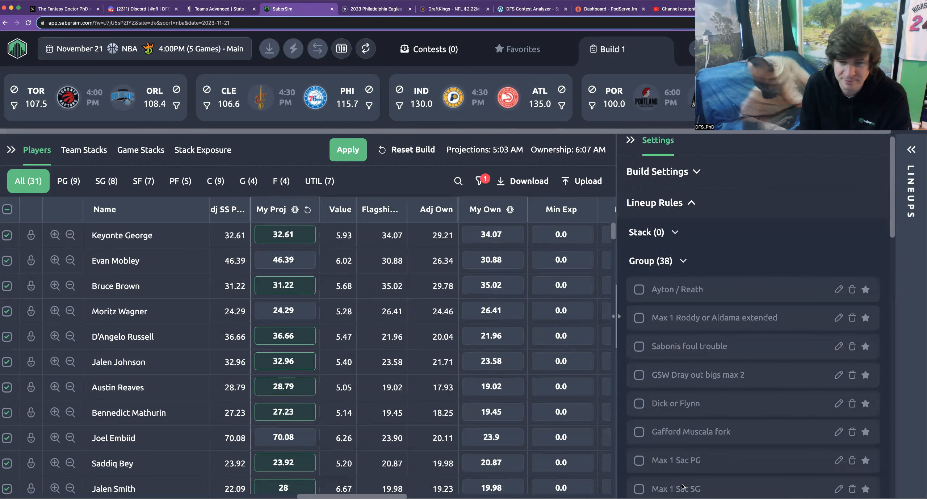
scroll(down, 3)
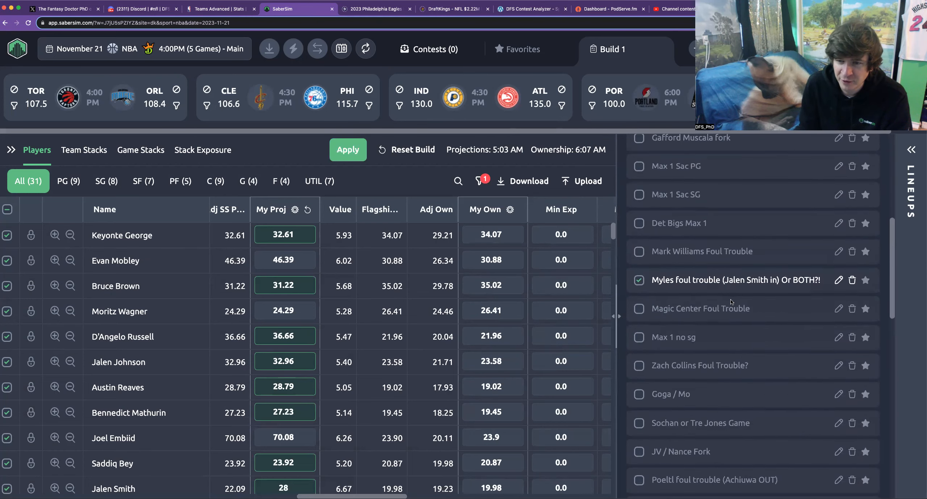
scroll(down, 3)
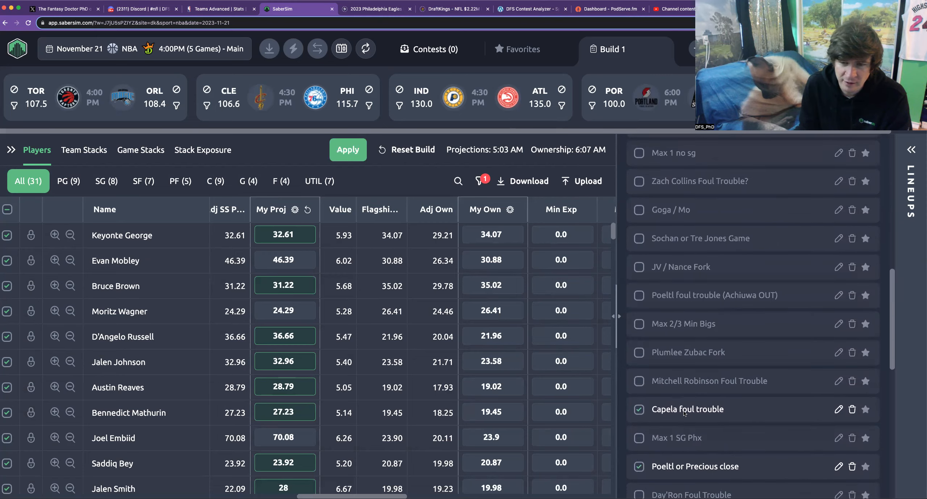
scroll(down, 3)
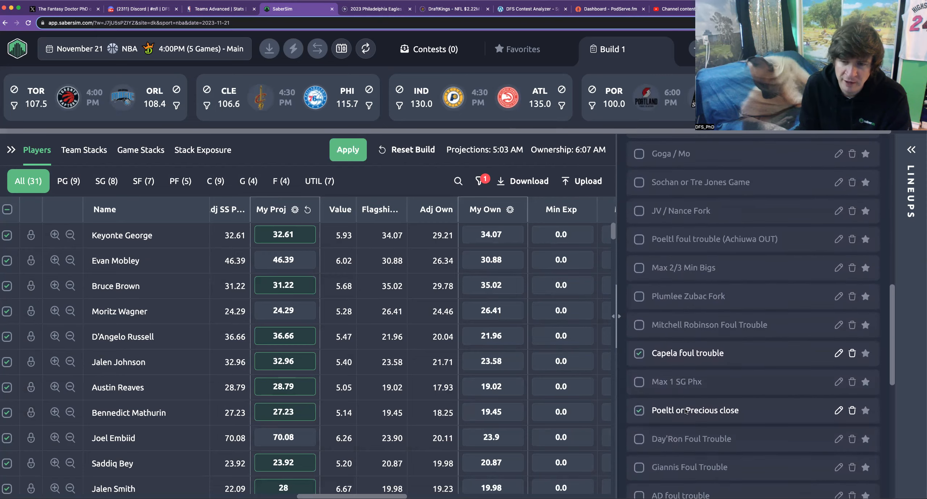
scroll(down, 3)
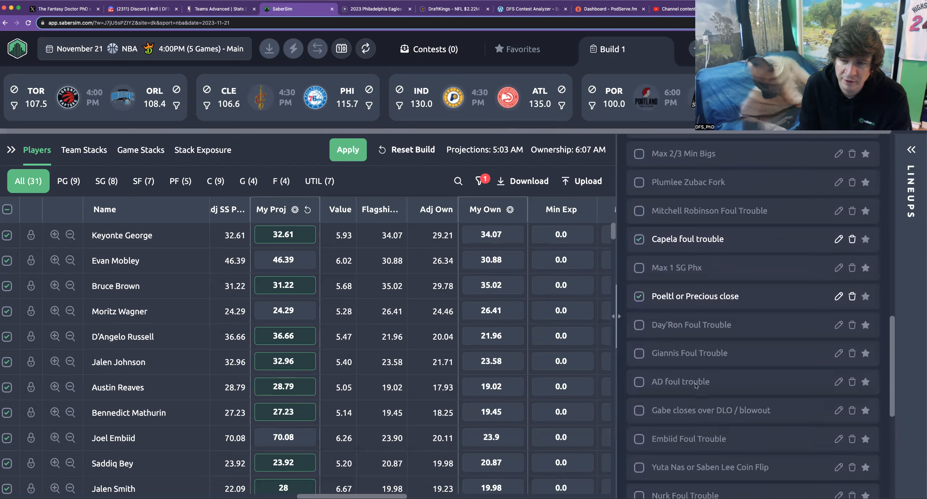
scroll(down, 3)
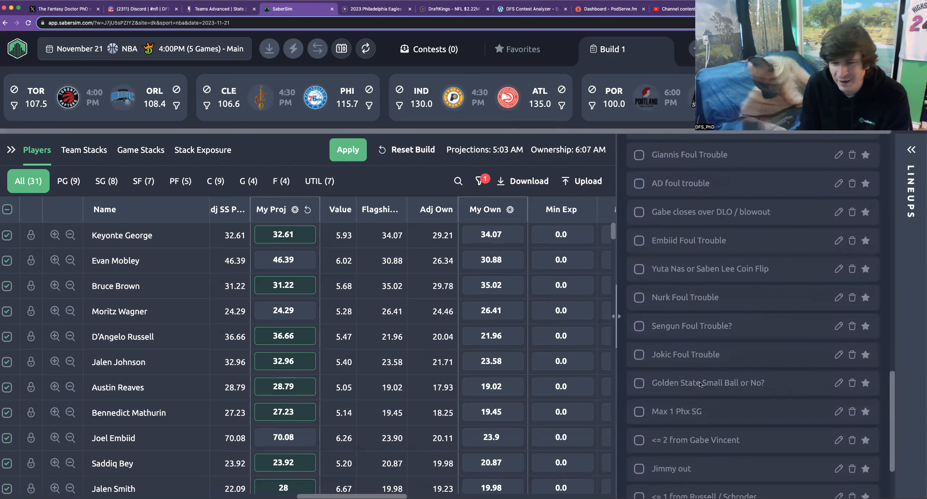
scroll(up, 3)
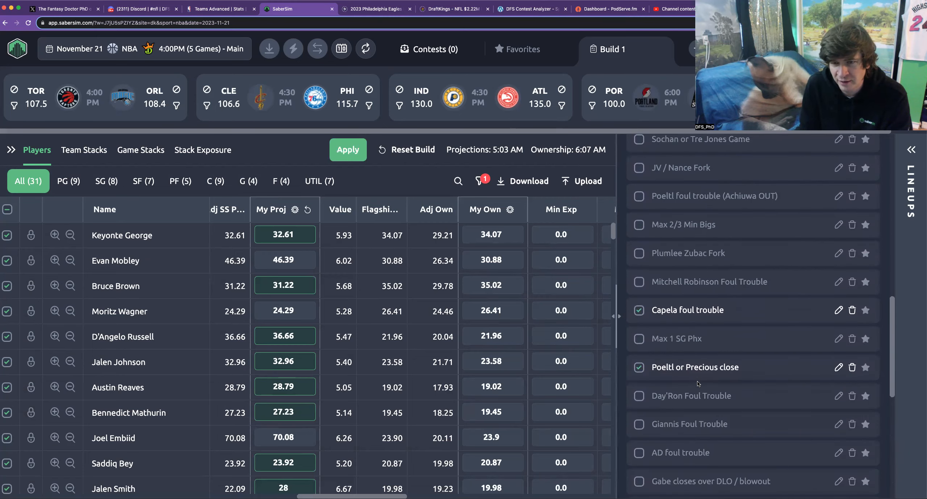
mouse_move(684, 20)
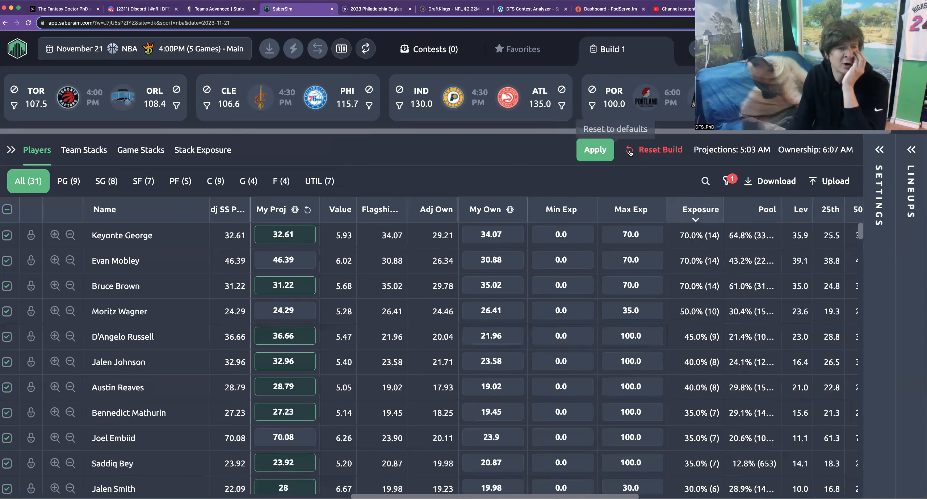
- Apply the exposure changes and keep editing past the 'Unable to meet exposures' warning
click(594, 149)
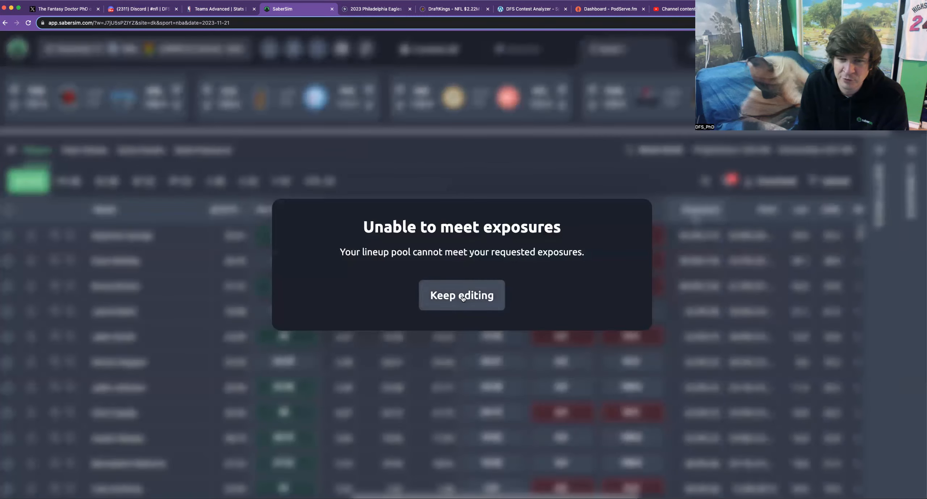
click(461, 295)
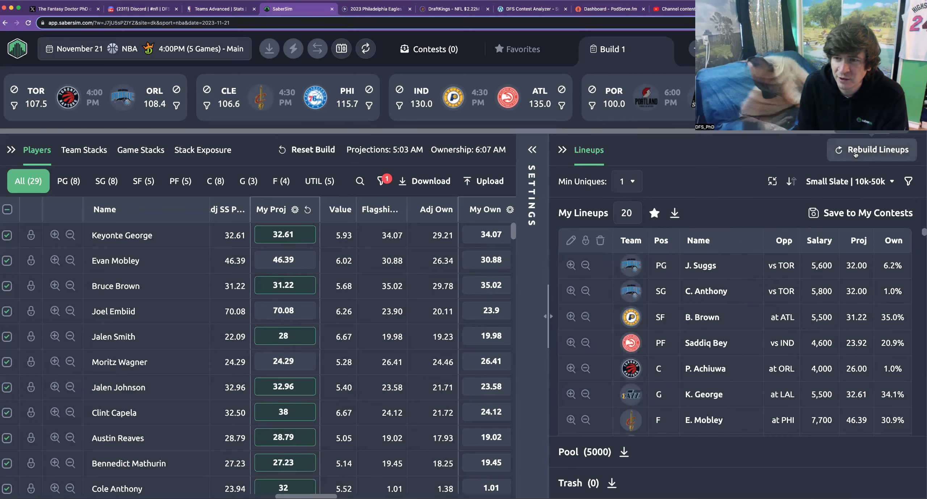
- Rebuild the 5000-lineup pool, discarding old lineups, and sort players by value
click(872, 150)
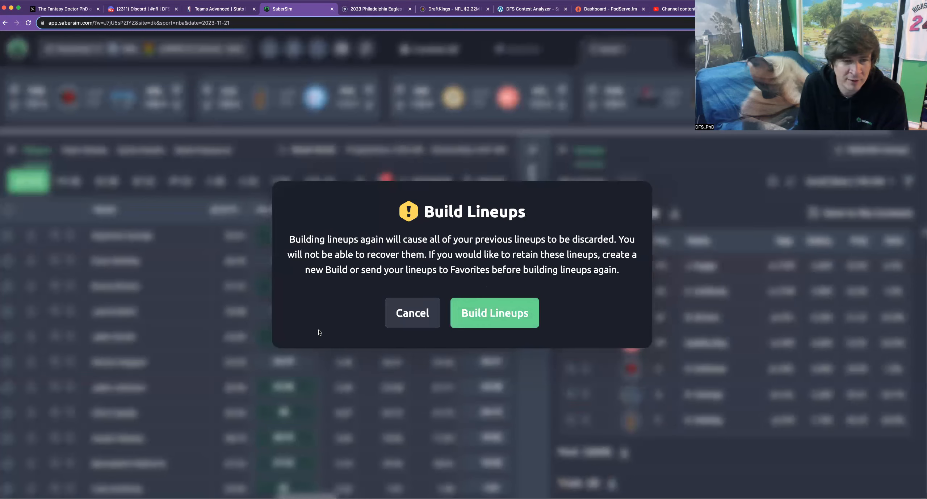
click(494, 313)
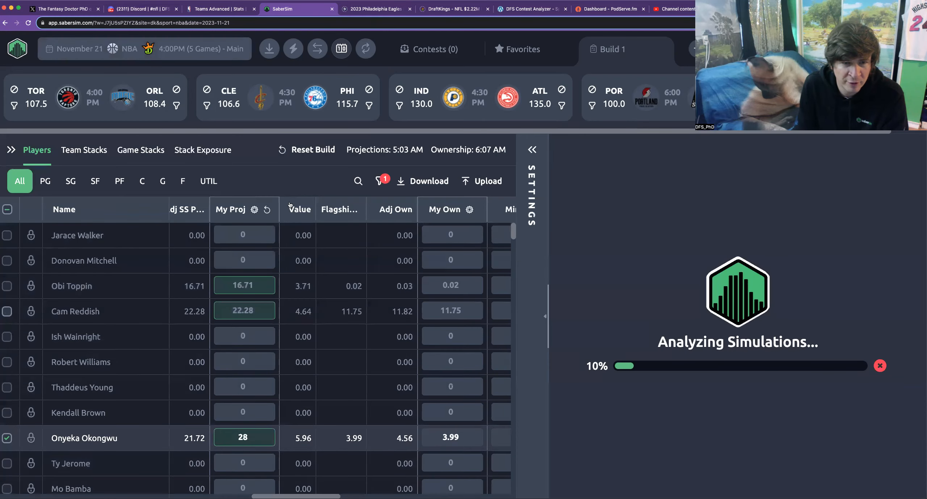
click(300, 210)
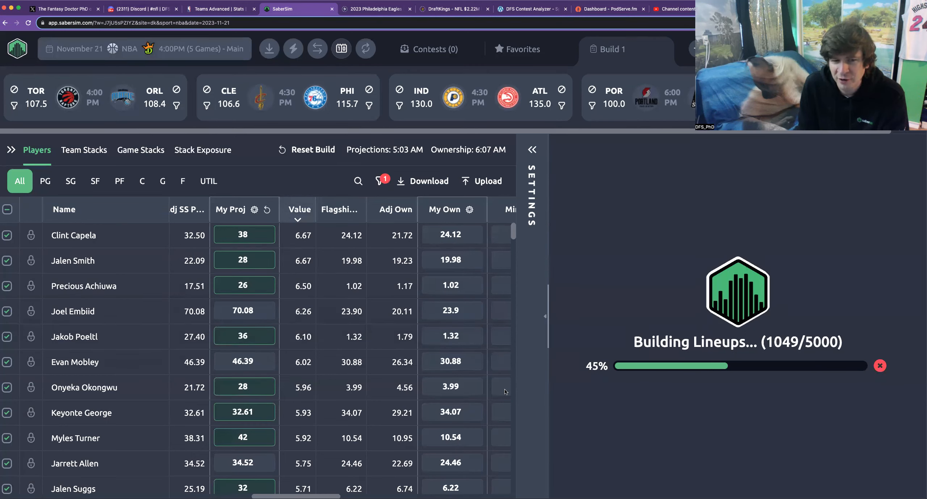
mouse_move(450, 387)
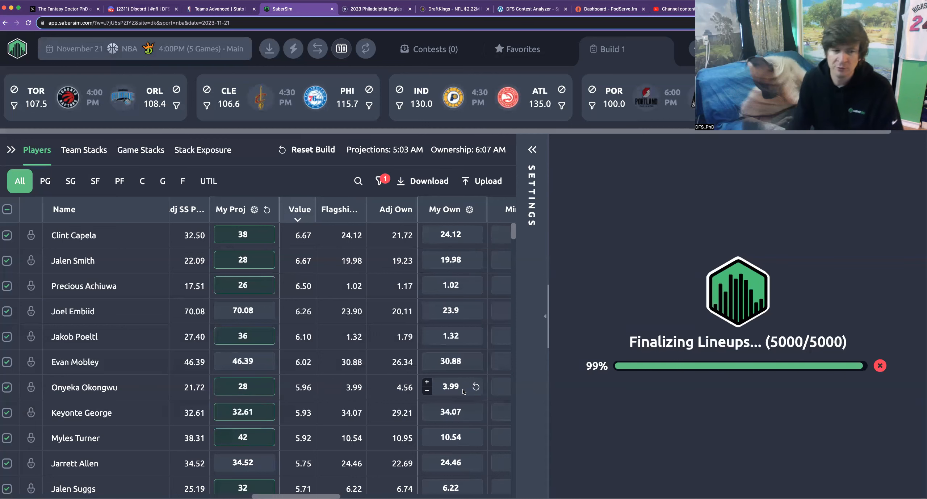
mouse_move(445, 270)
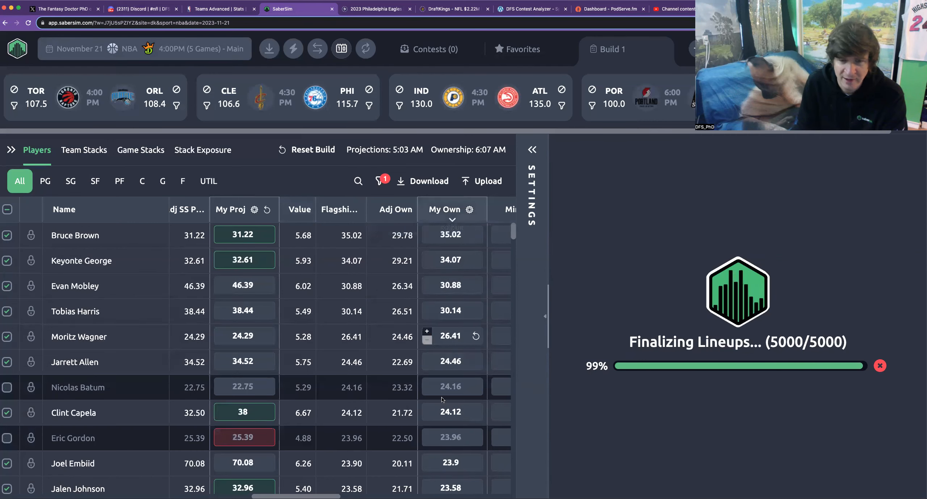
mouse_move(451, 437)
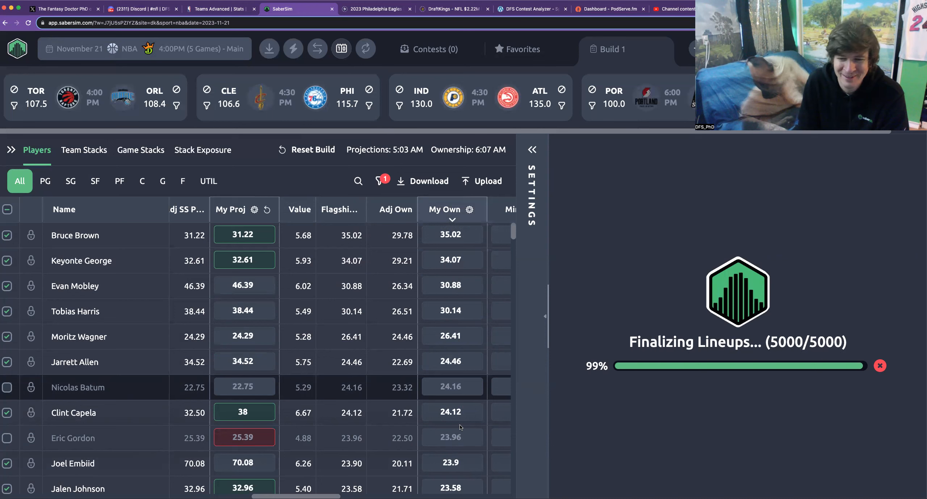
scroll(down, 3)
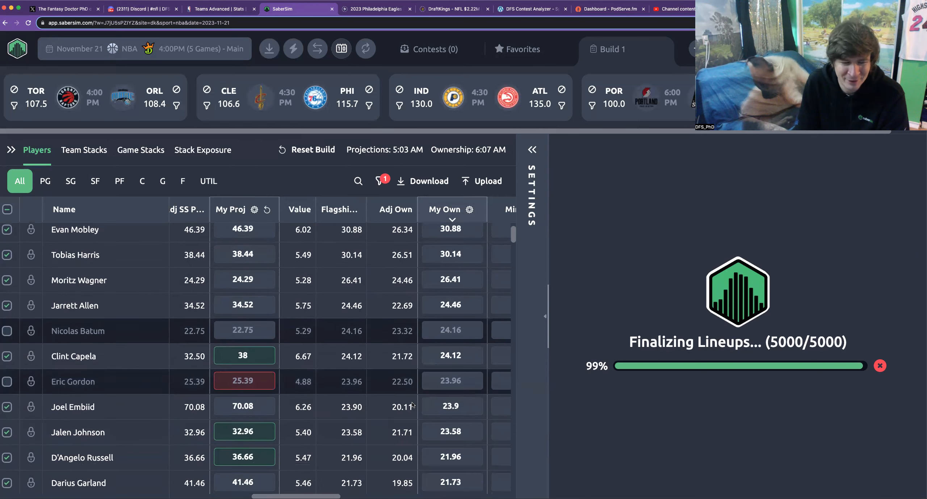
scroll(down, 3)
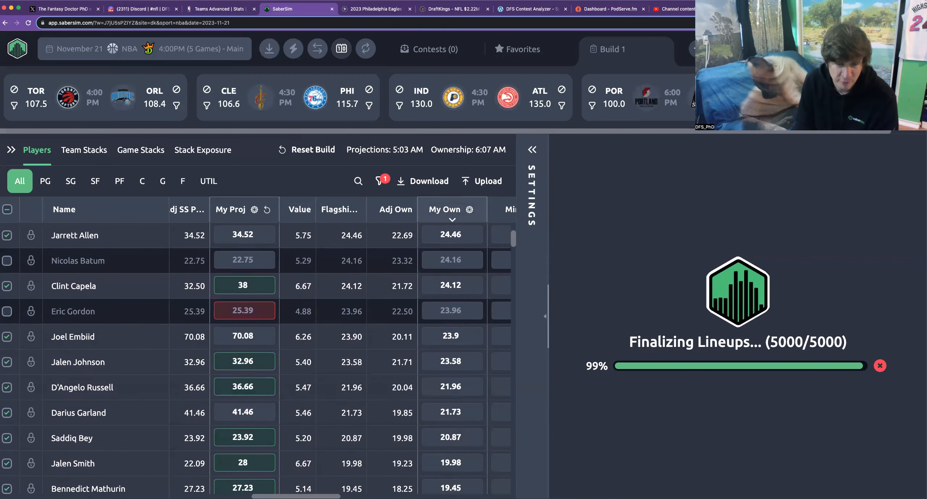
scroll(right, 3)
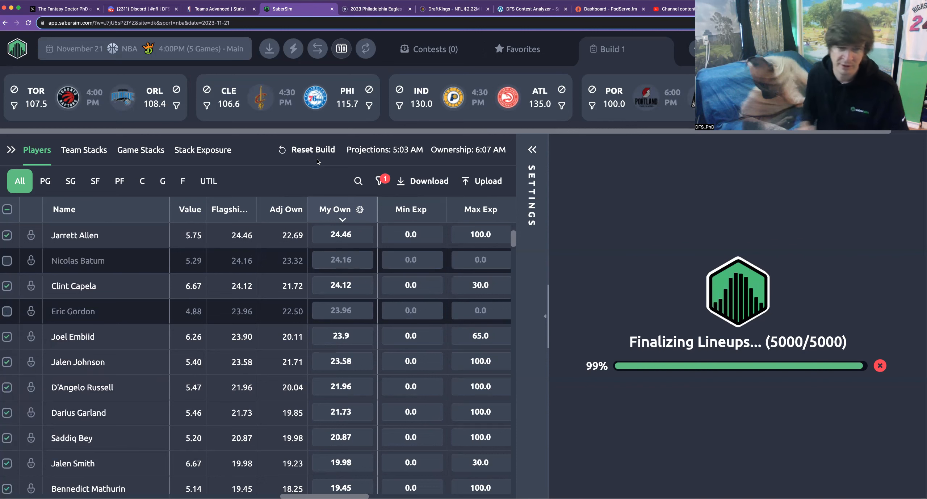
mouse_move(547, 150)
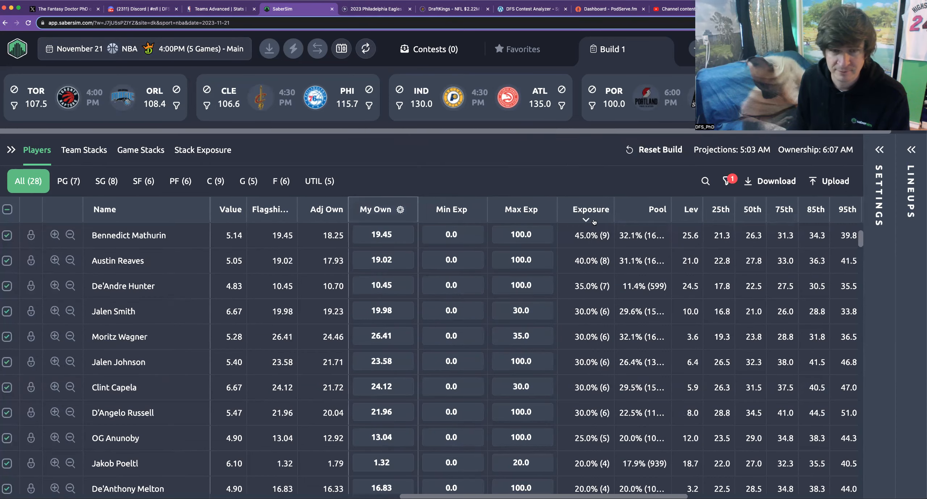
- Cap Mobley at 40 and Mathurin and Bey at 35, applying each change
click(589, 209)
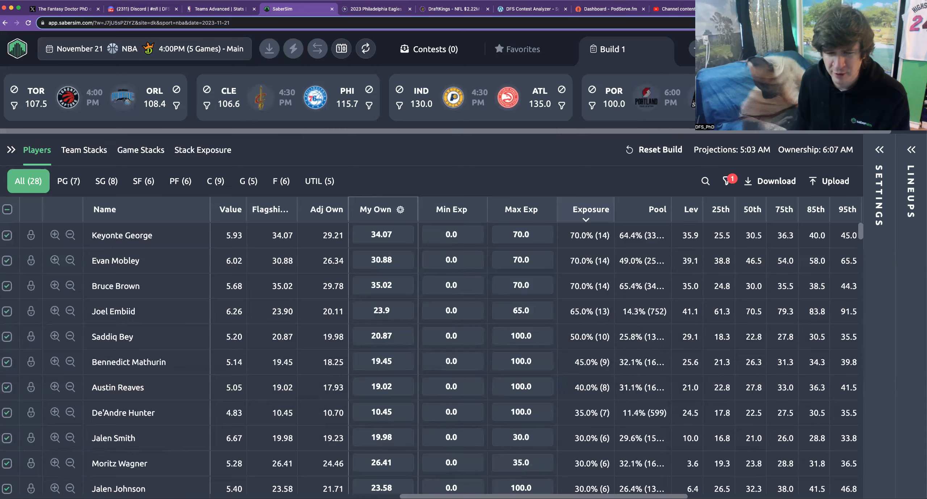
scroll(right, 3)
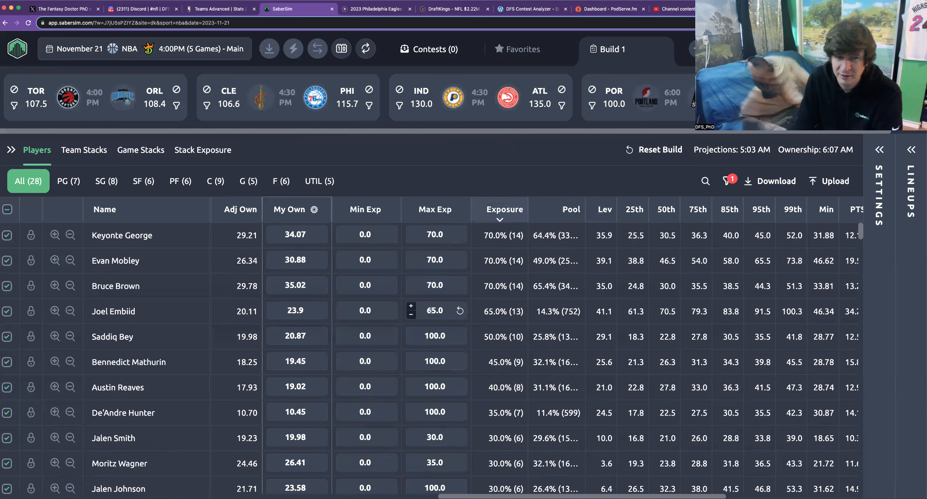
mouse_move(435, 286)
text(40)
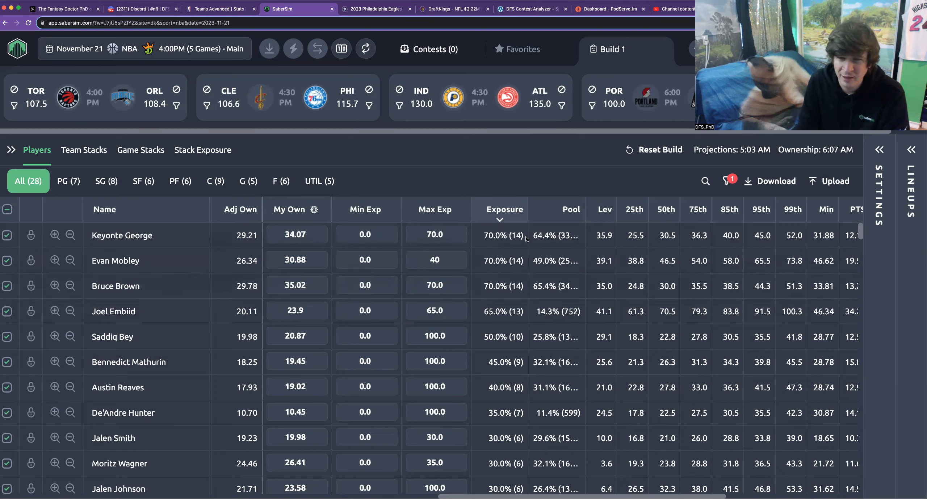
click(434, 260)
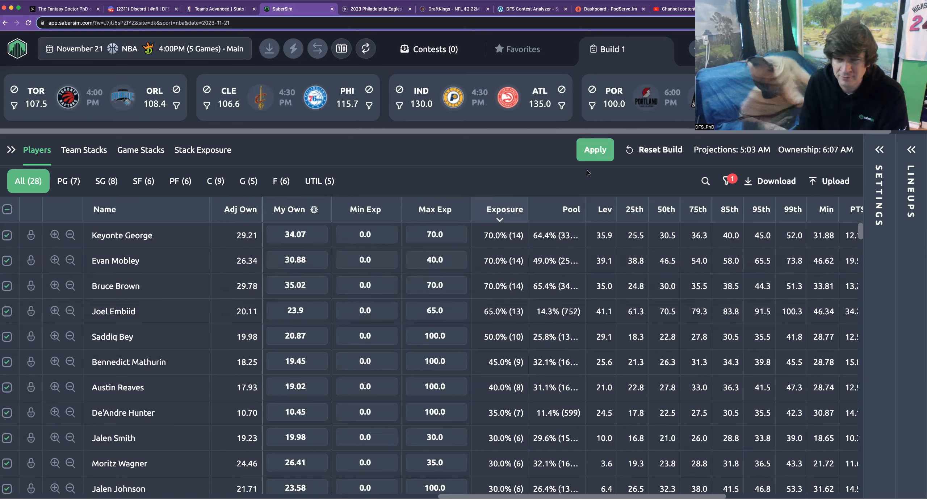
click(594, 149)
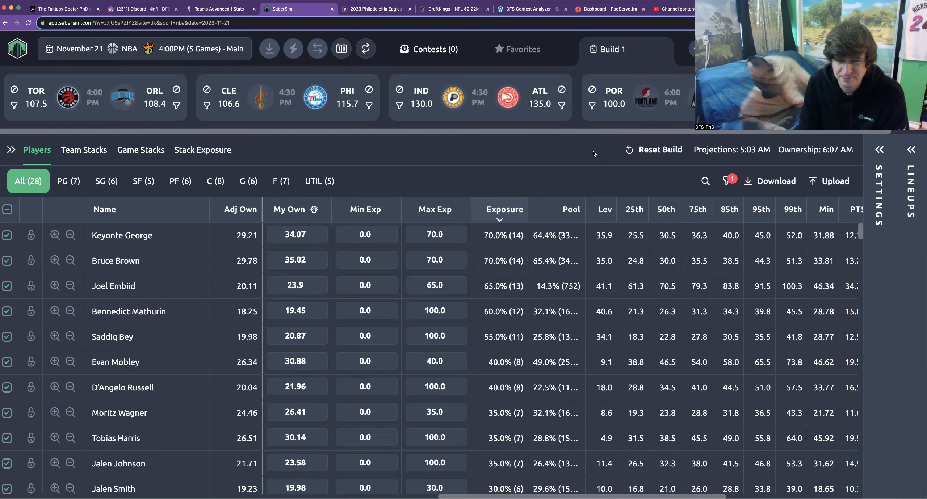
mouse_move(489, 313)
text(35)
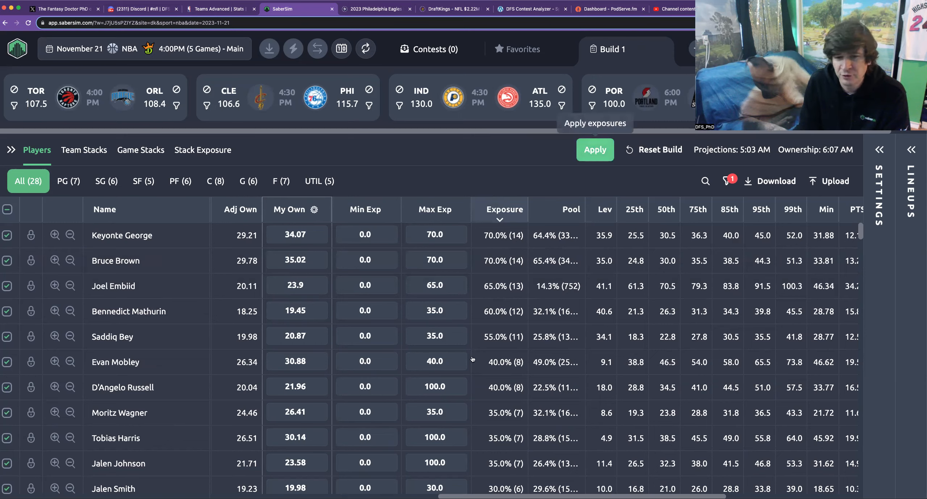
click(595, 150)
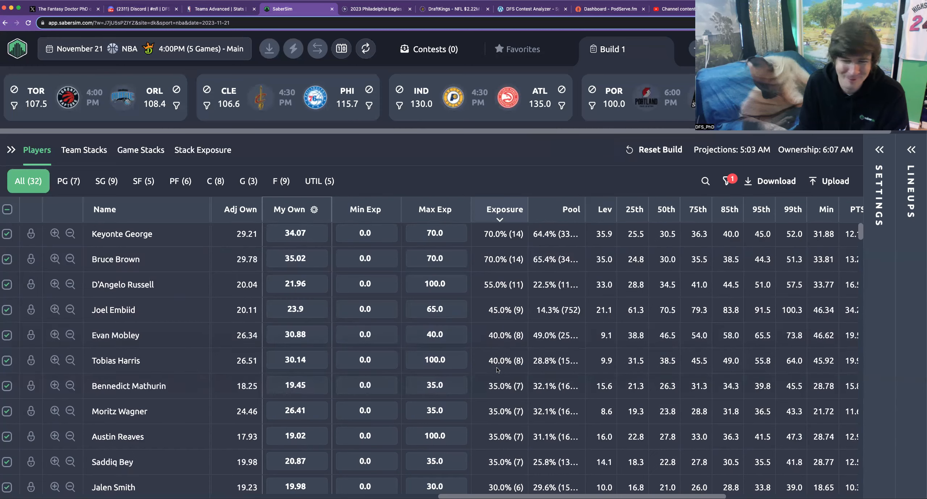
scroll(down, 3)
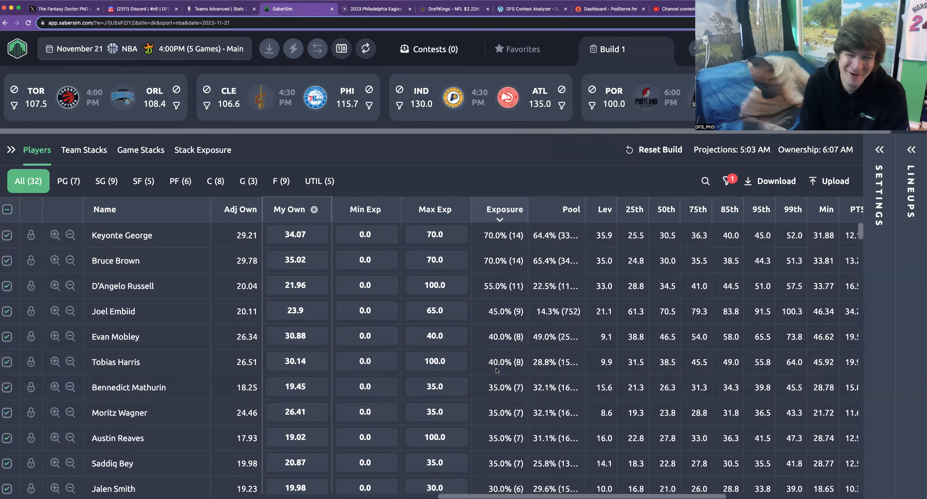
mouse_move(472, 241)
text(30)
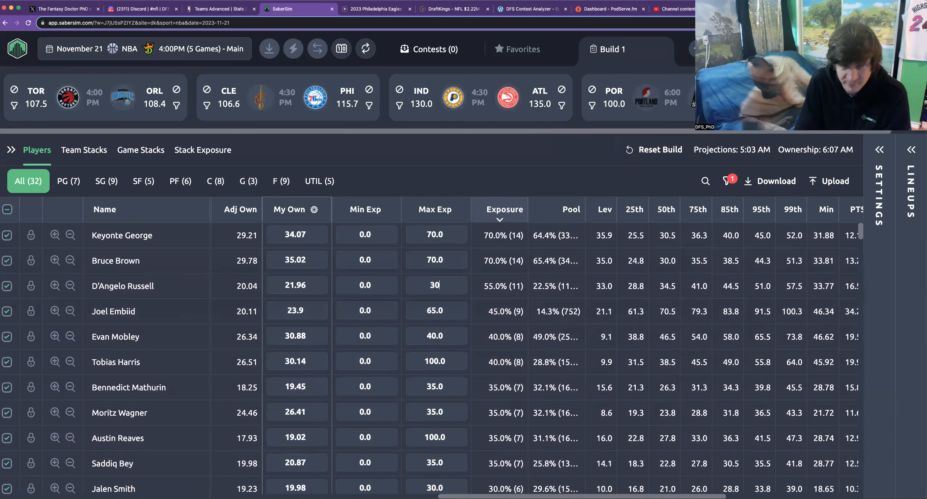
mouse_move(475, 291)
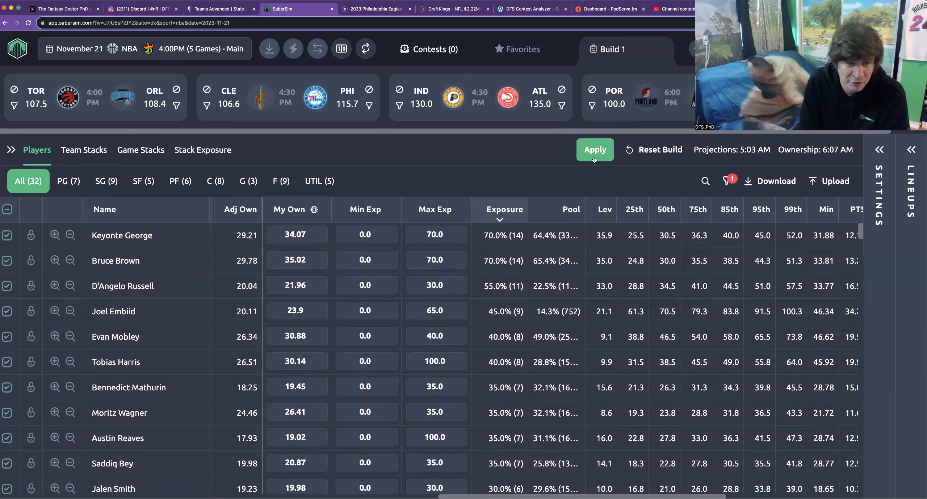
- Project Embiid at 60, James and Davis at 55, and apply caps 15 and 30
click(594, 149)
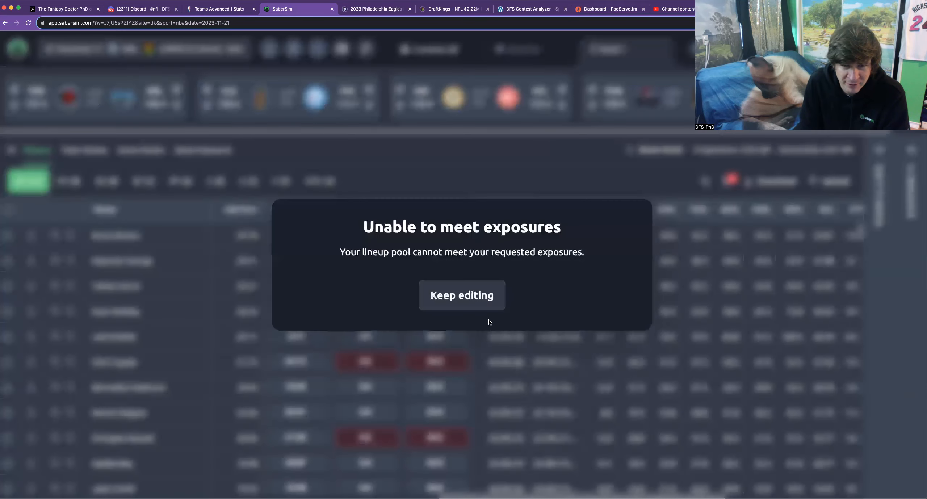
click(461, 295)
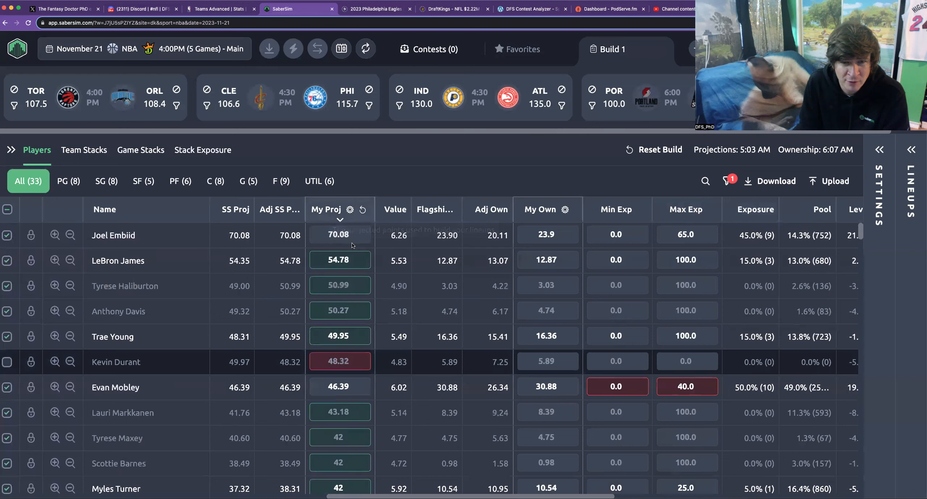
mouse_move(387, 242)
text(60)
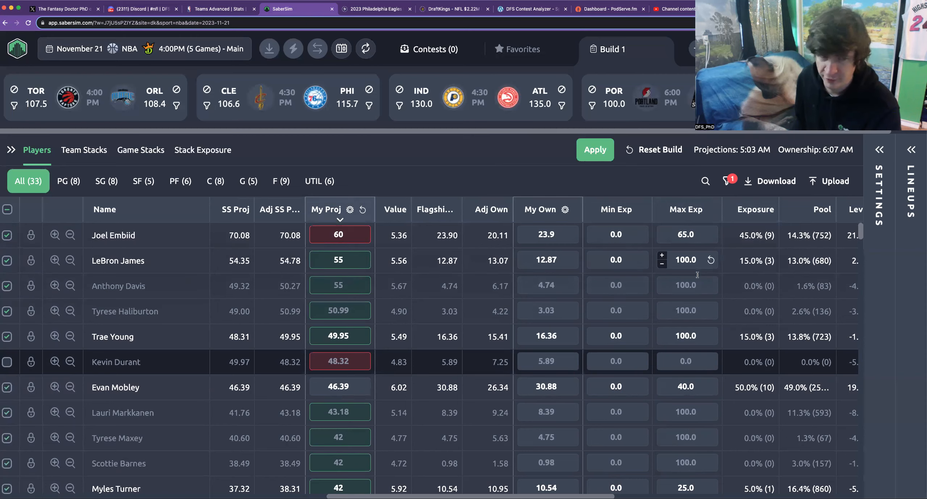
mouse_move(686, 285)
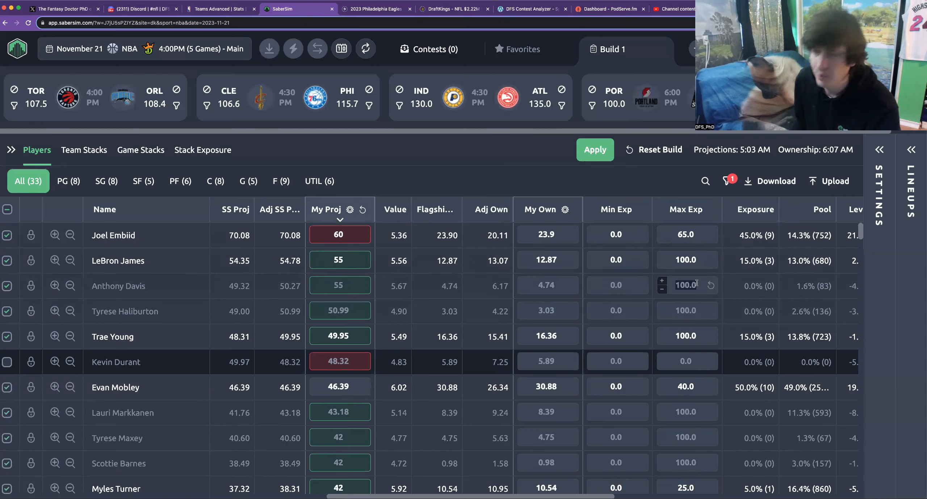
mouse_move(694, 272)
text(30)
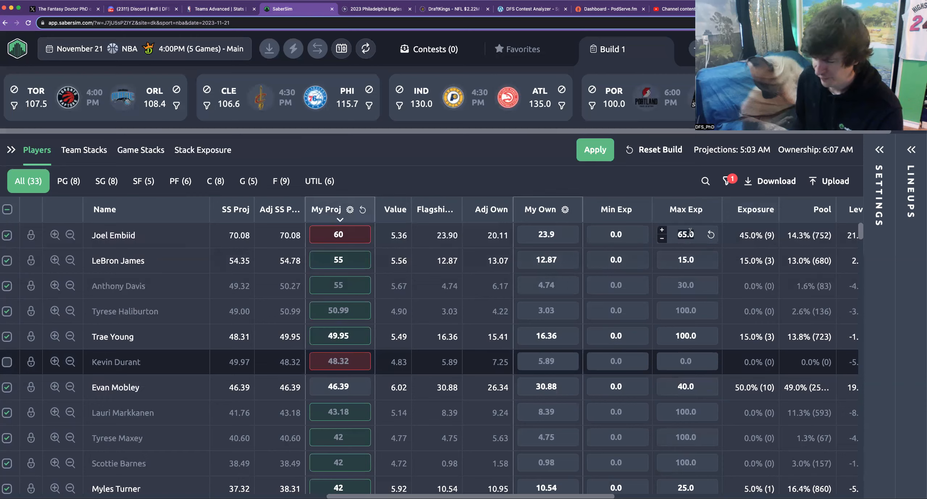
click(595, 149)
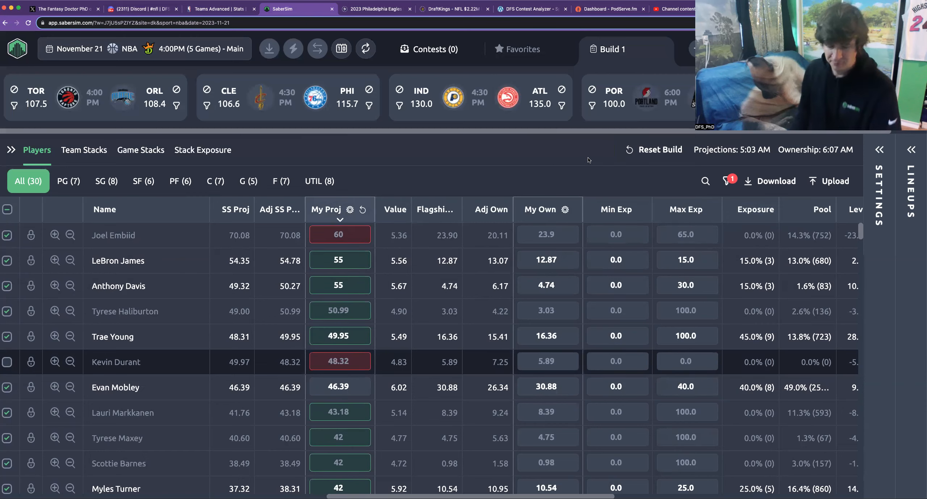
mouse_move(722, 249)
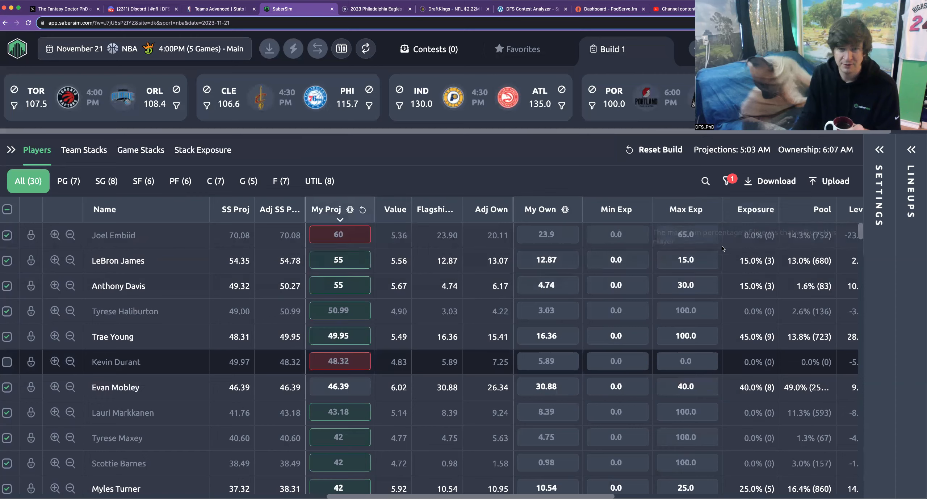
mouse_move(756, 210)
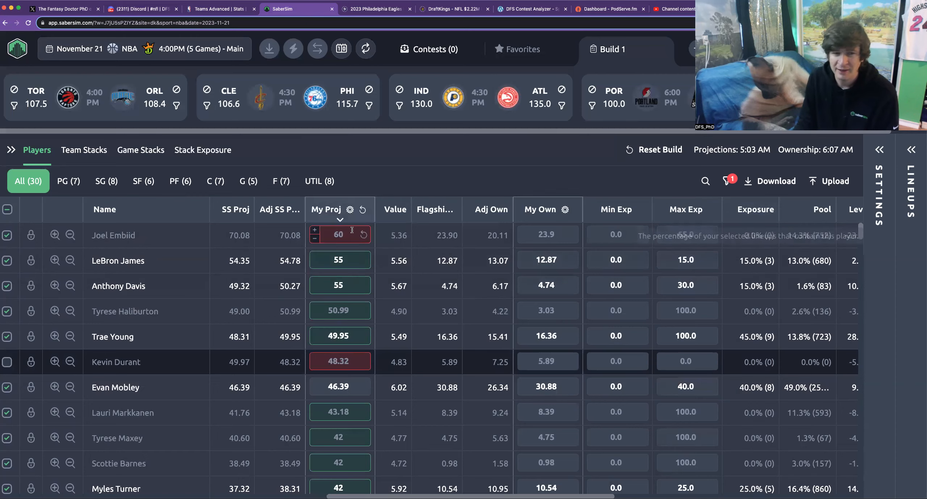
- Raise Joel Embiid's projection to 63.5 and apply it to re-select lineups
click(314, 229)
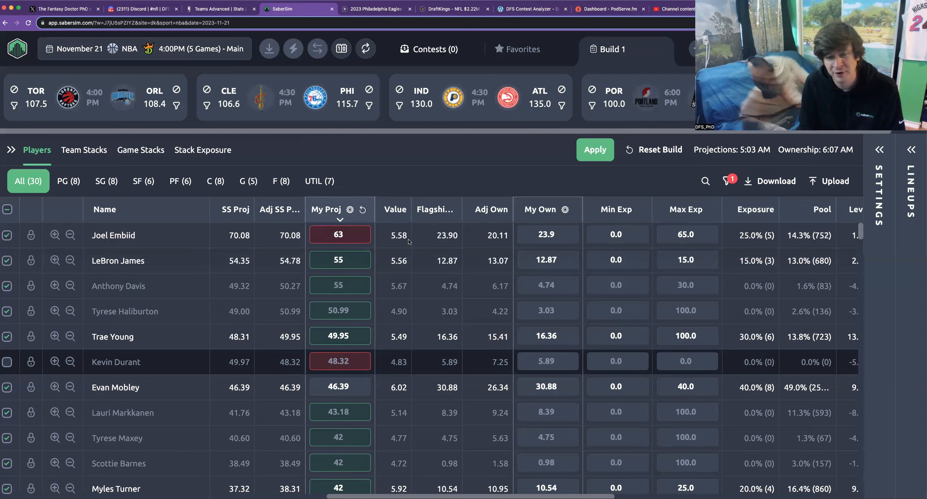
click(338, 235)
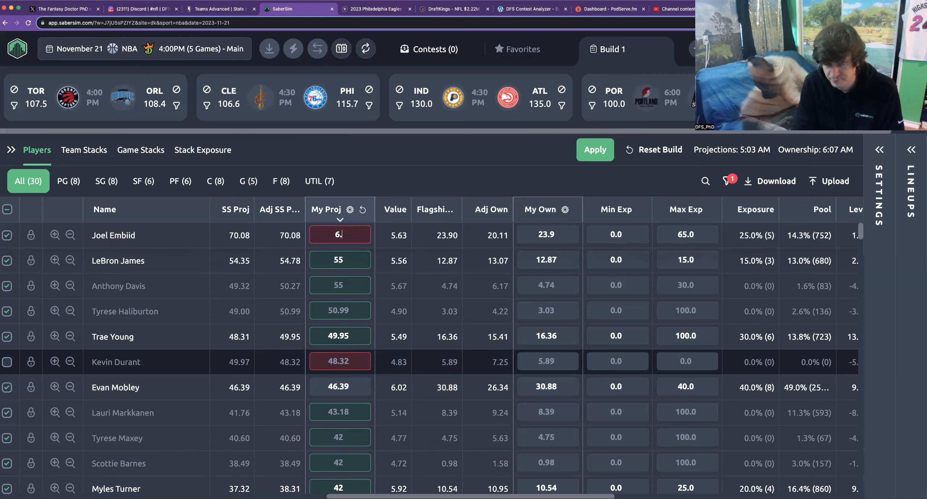
text(63.5)
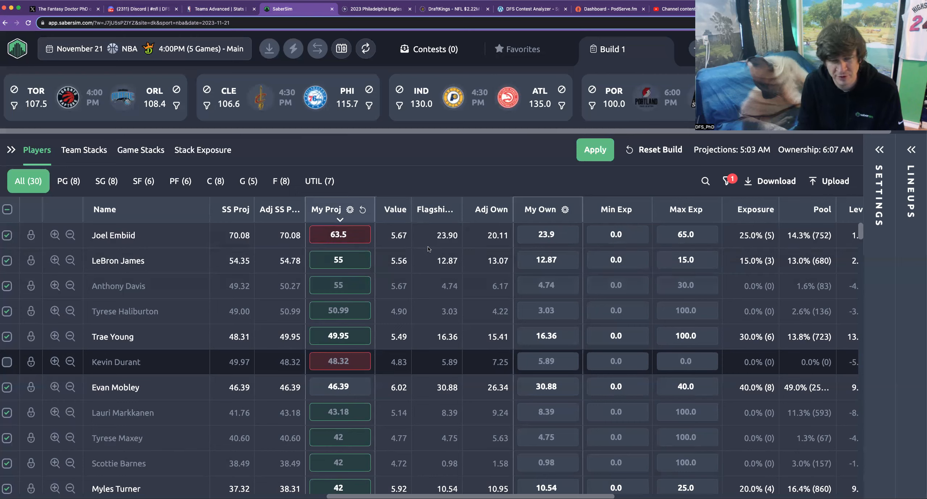
click(595, 150)
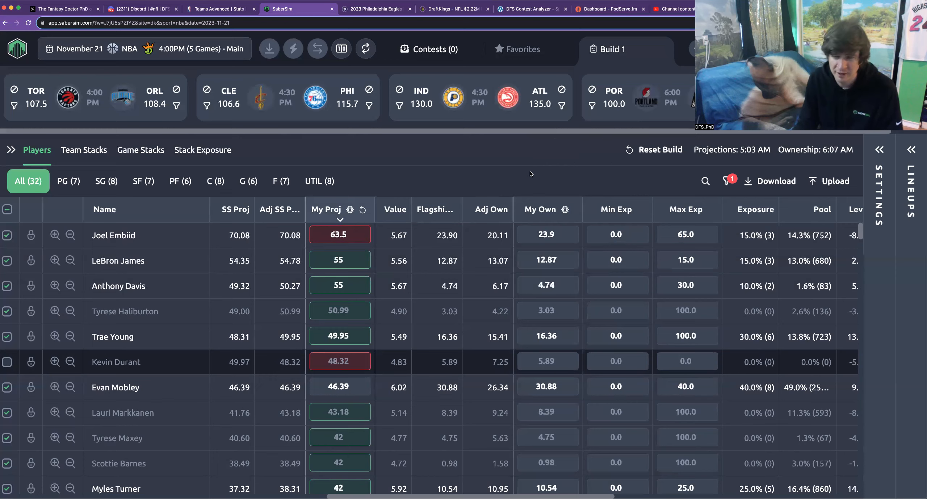
mouse_move(753, 215)
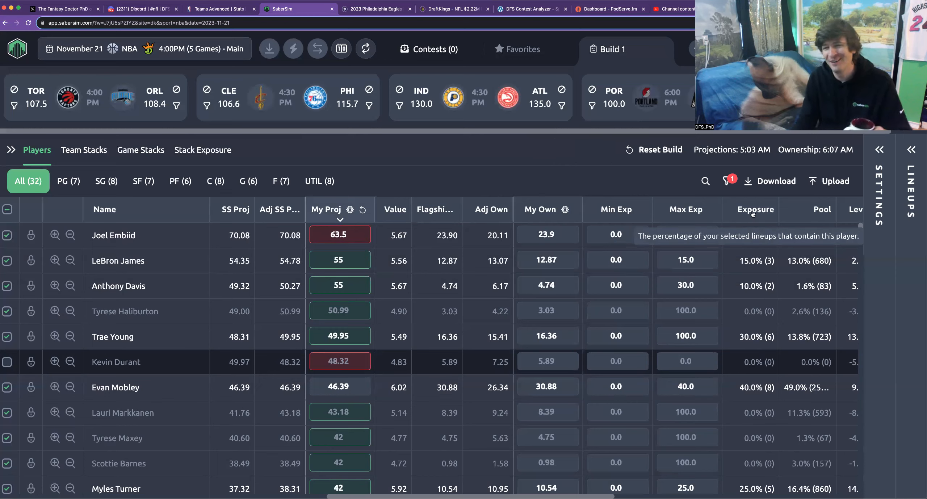
- Sort the player table by lineup exposure, descending
click(755, 209)
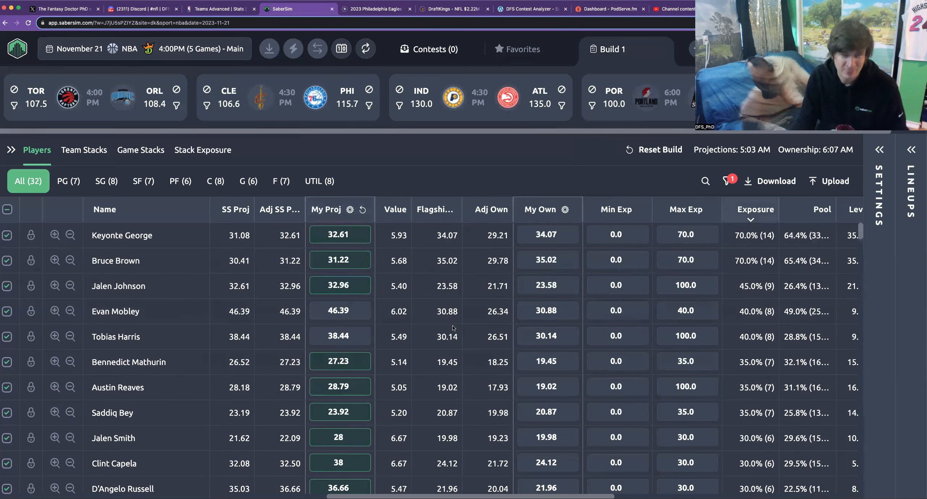
mouse_move(436, 344)
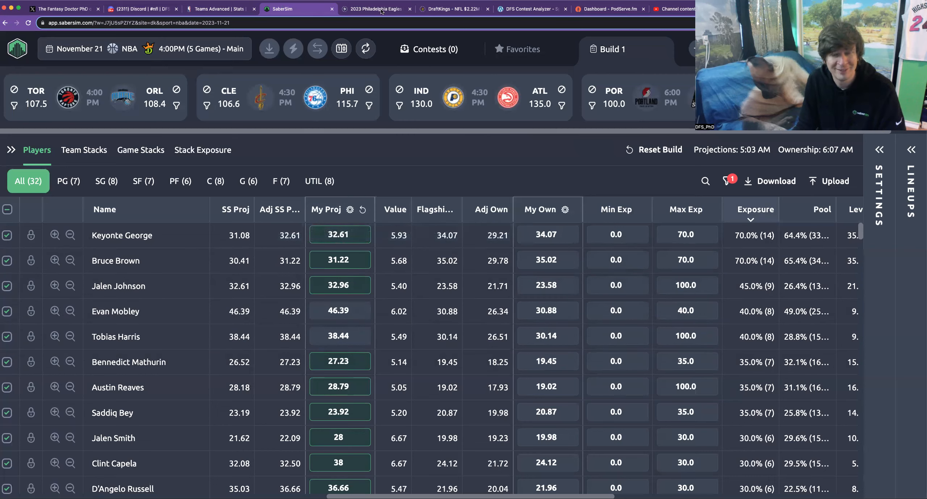
mouse_move(398, 33)
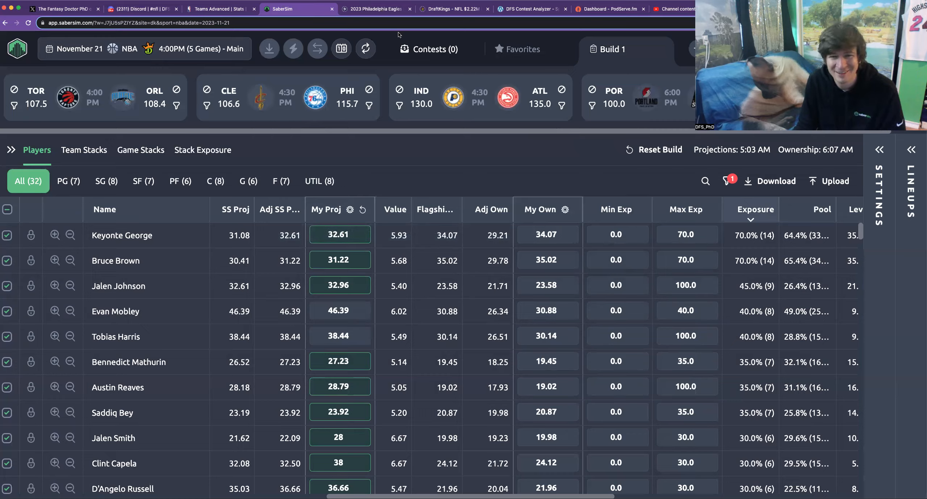